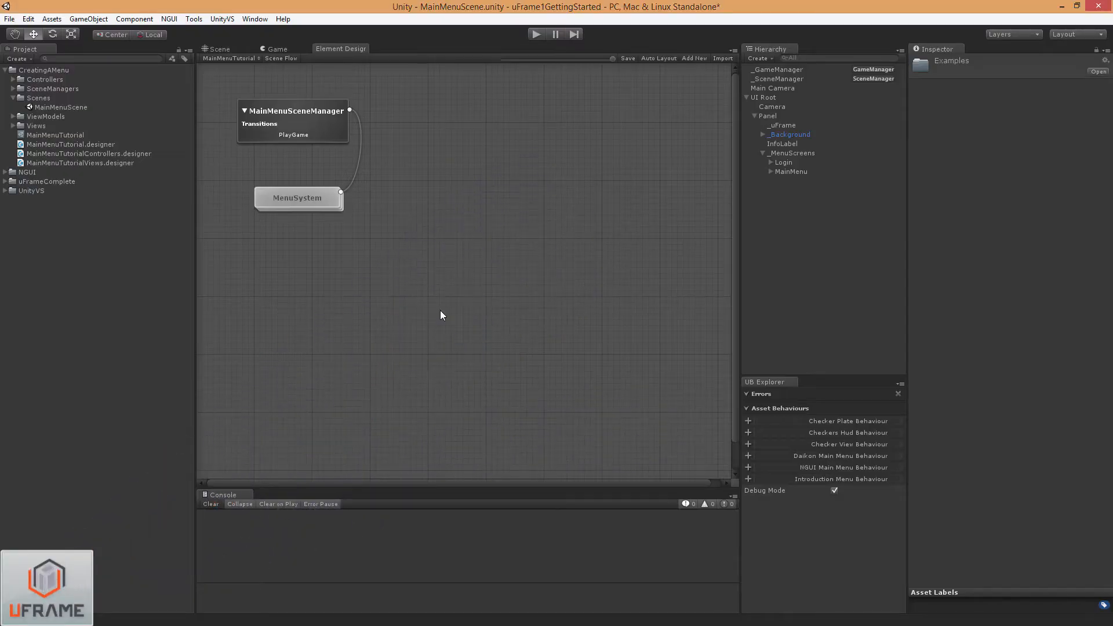
mouse_move(444, 150)
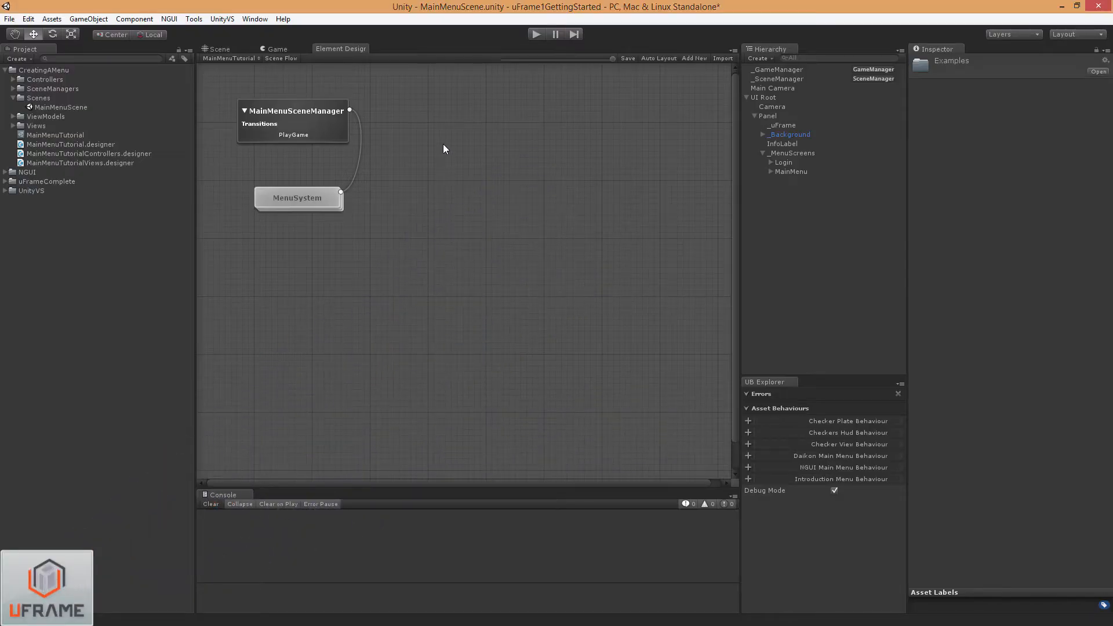
mouse_move(438, 119)
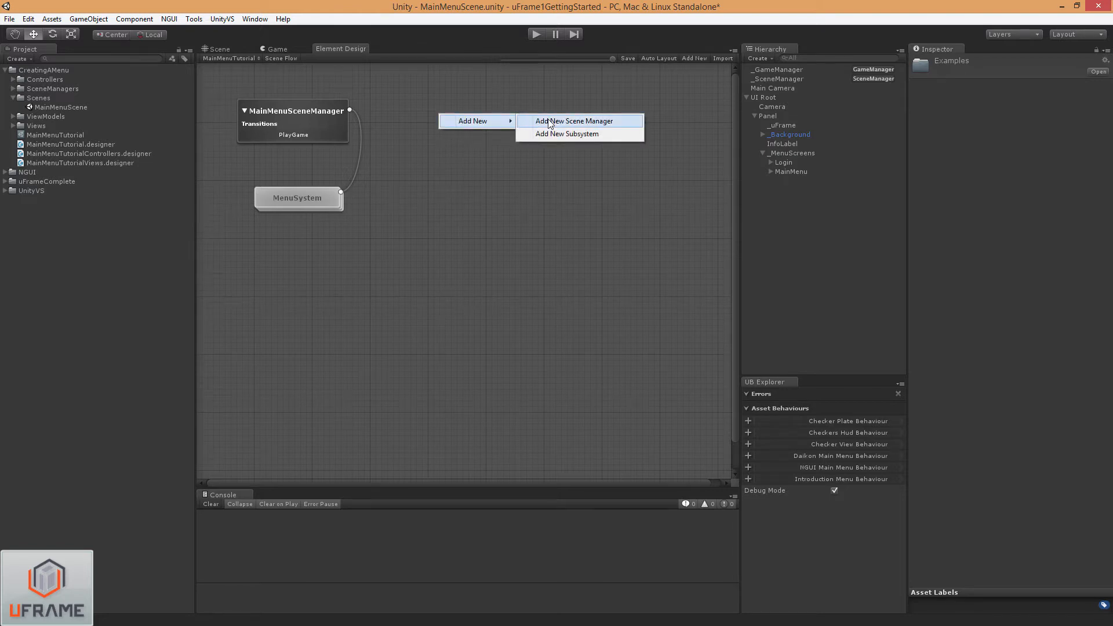
Add a new scene manager and a GameSystem subsystem to the Scene Flow, starting to rename the manager 'Tutor...'.
left_click(578, 120)
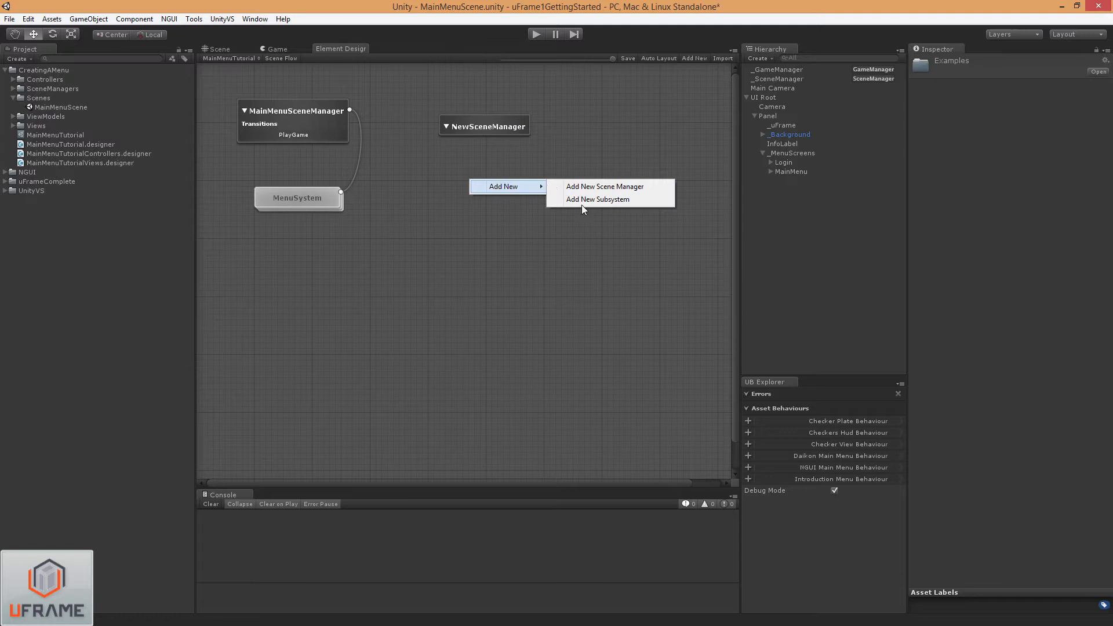
left_click(598, 199)
type("GameSystem")
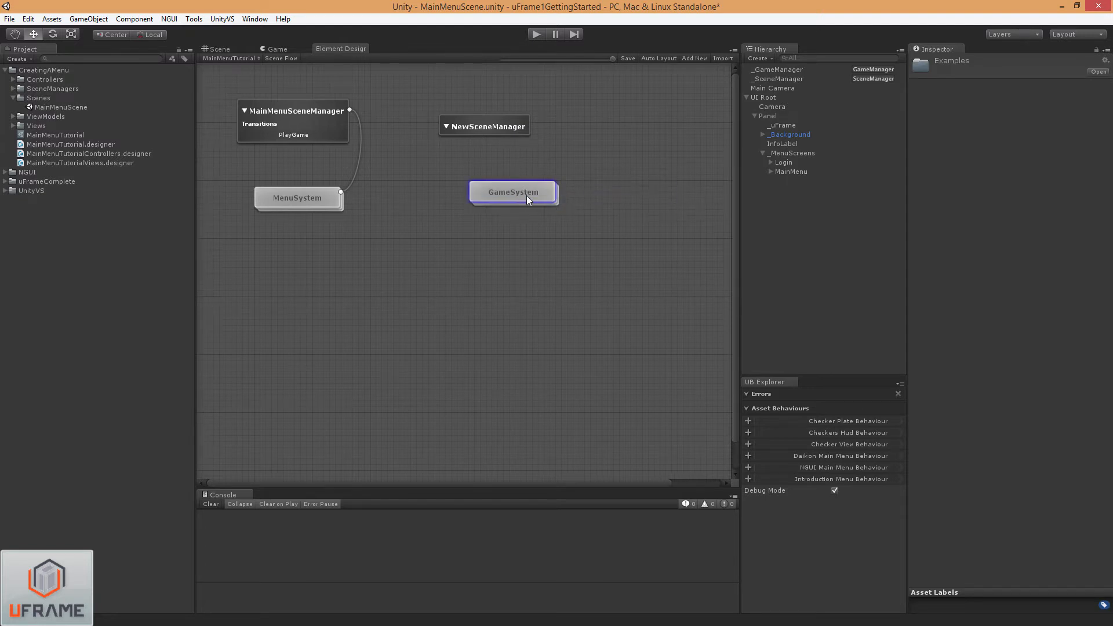
left_click(484, 126)
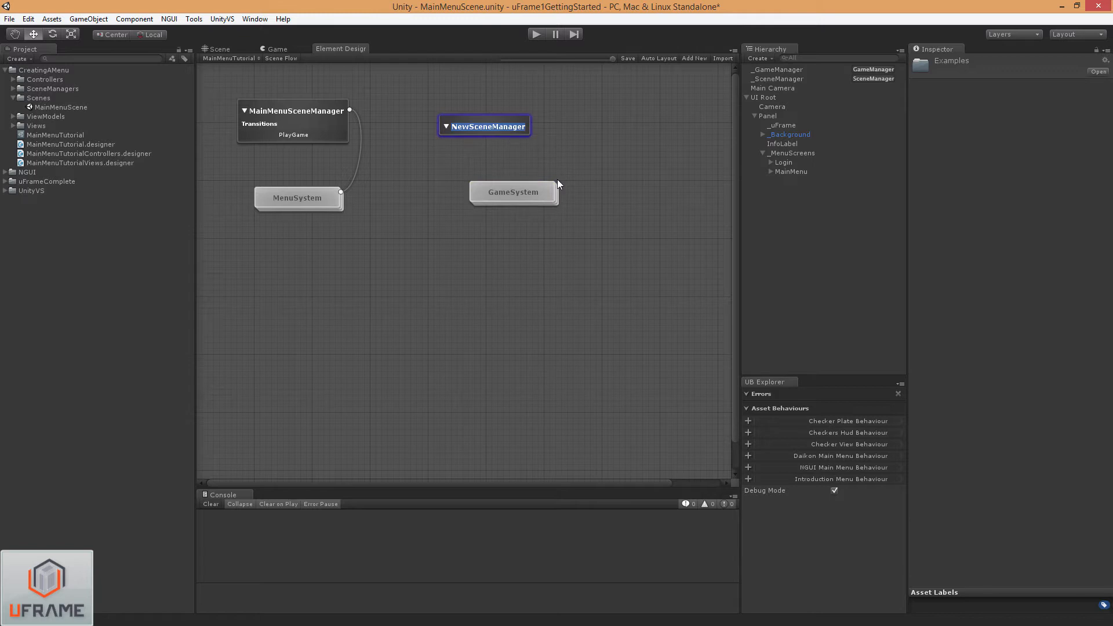
type("Tutor")
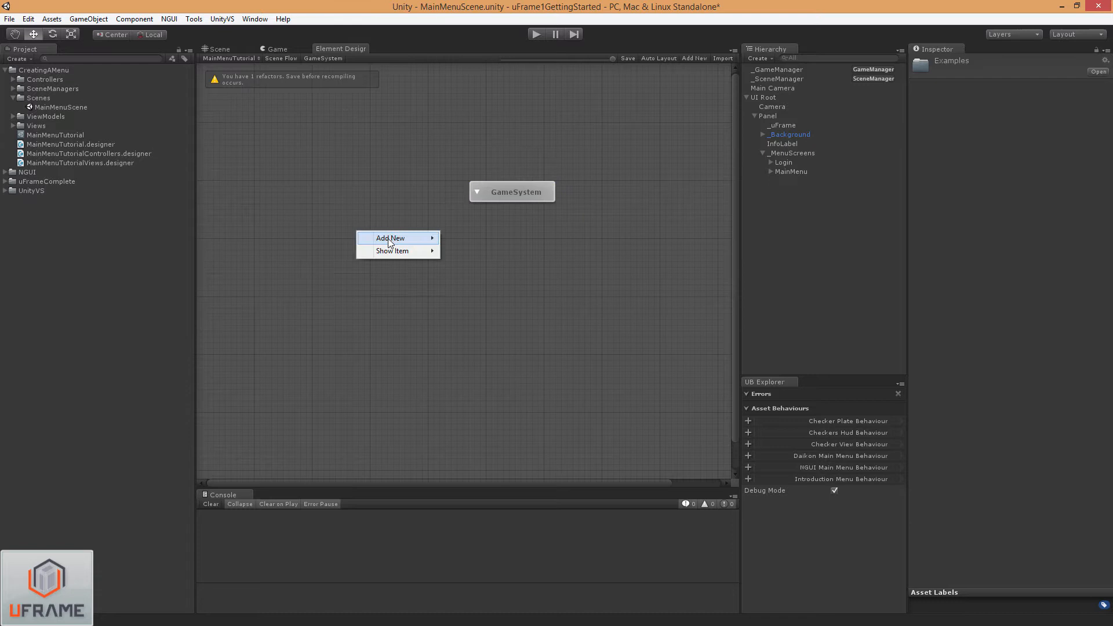
Add a new element inside GameSystem and name it GameRoot.
left_click(390, 238)
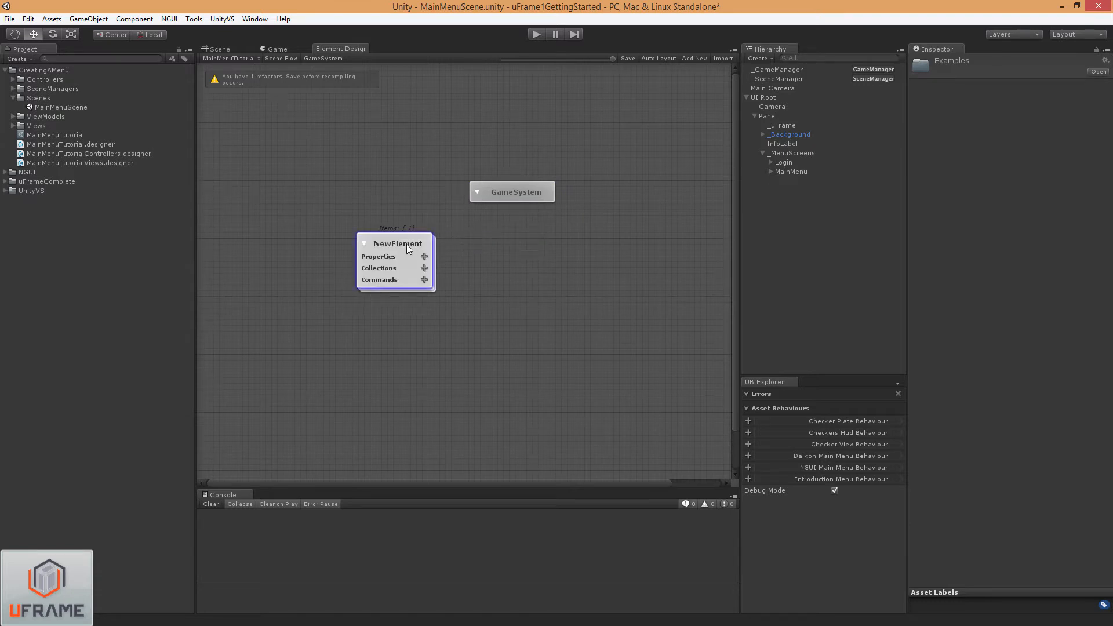
double_click(397, 242)
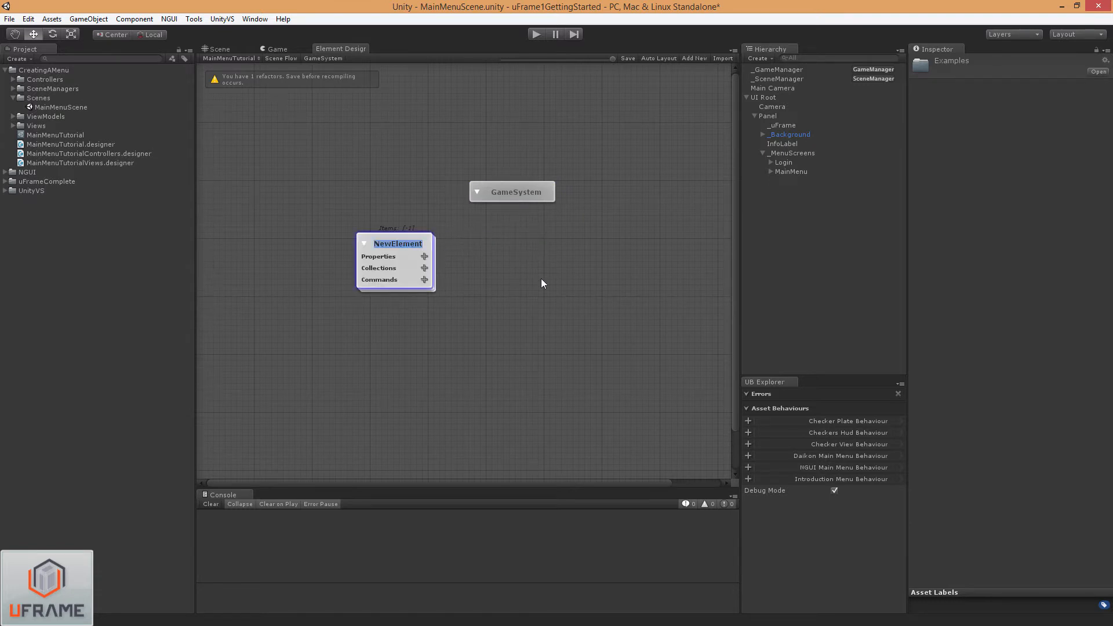
type("GameRoot")
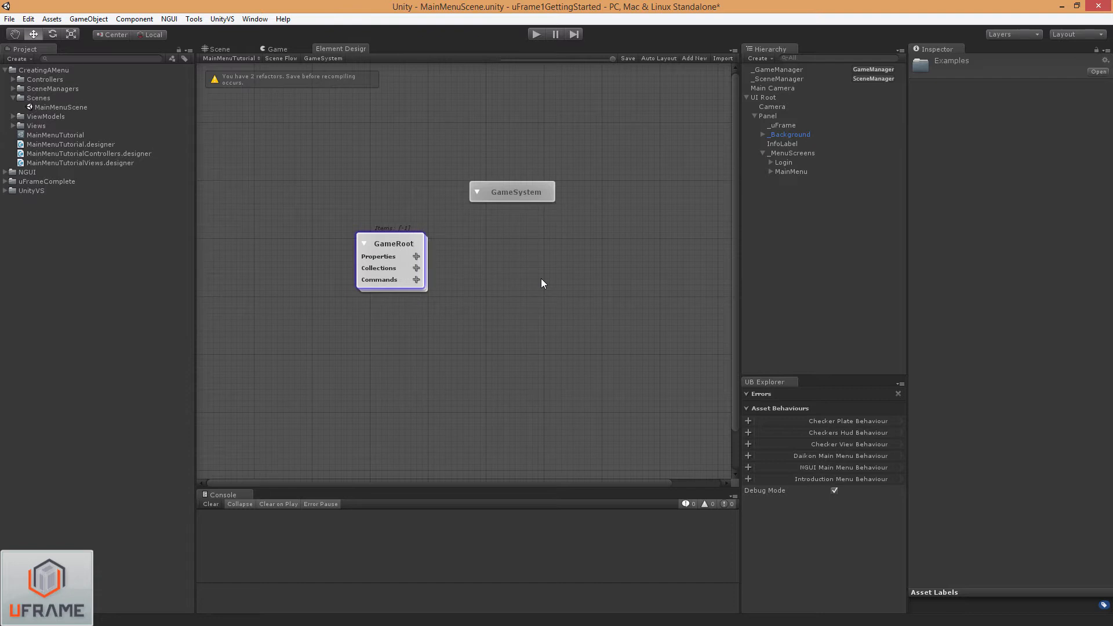
left_click(363, 244)
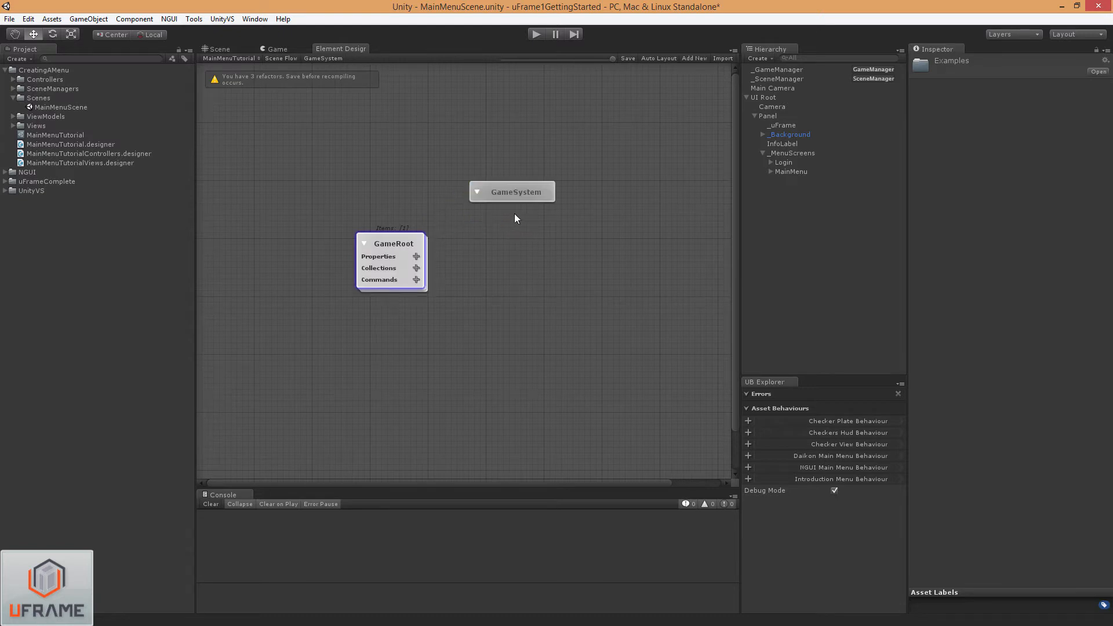
mouse_move(522, 201)
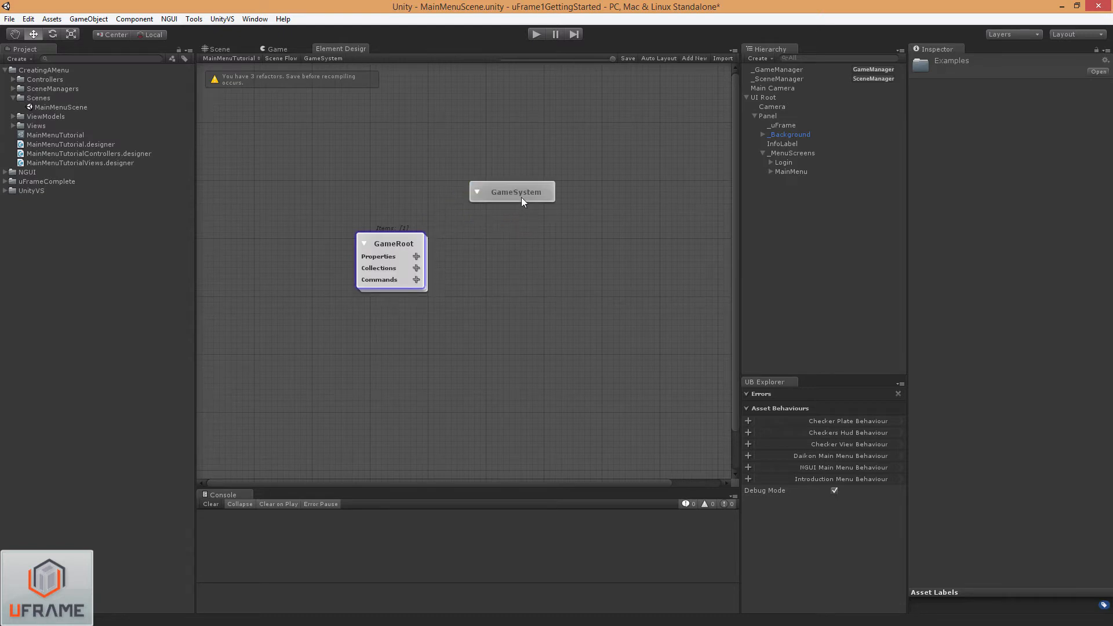
left_click(416, 279)
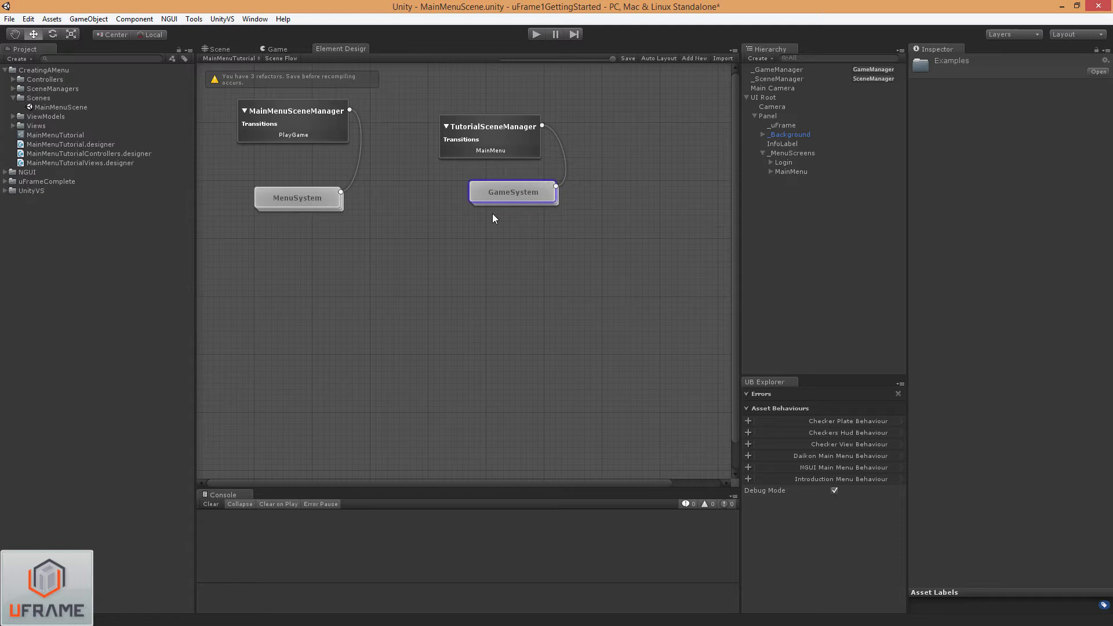
mouse_move(375, 150)
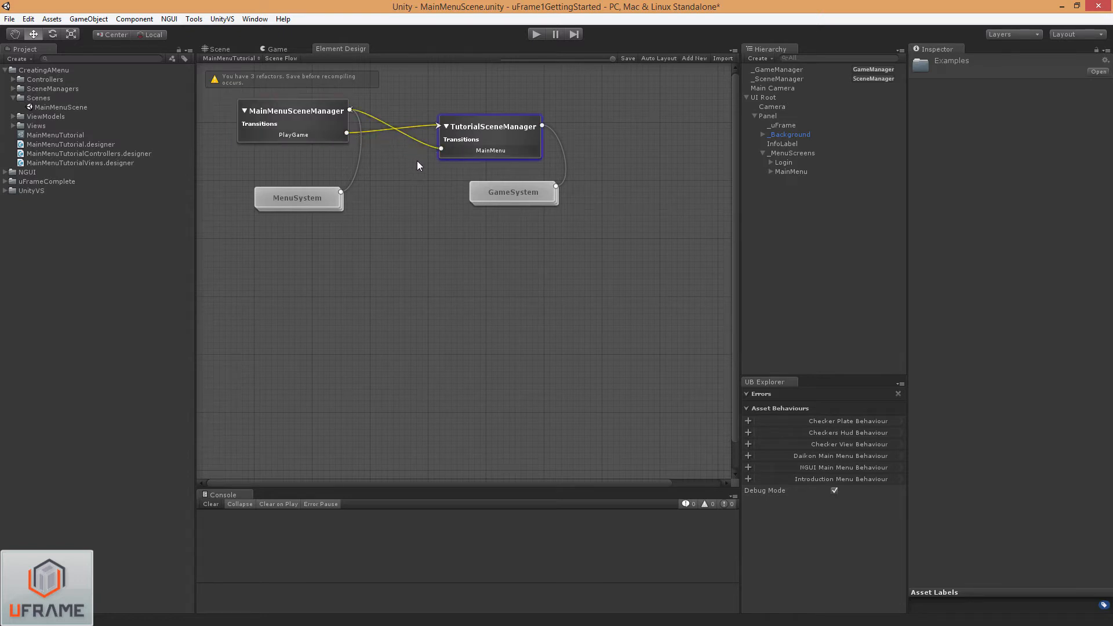
Save the scene flow diagram so the manager link refactors are applied.
left_click(626, 58)
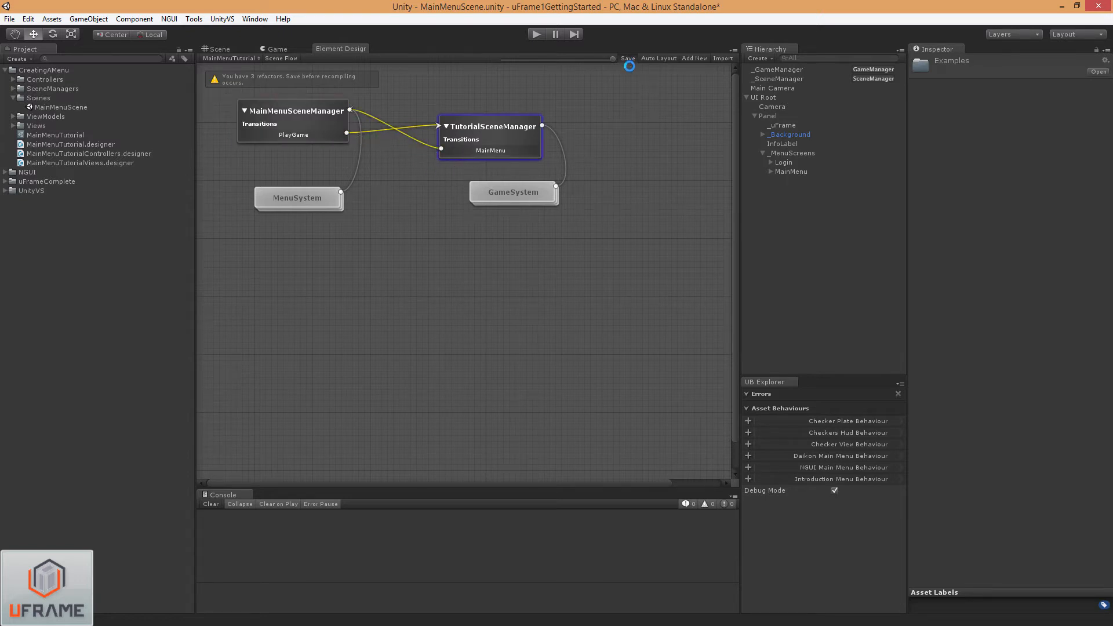
left_click(625, 58)
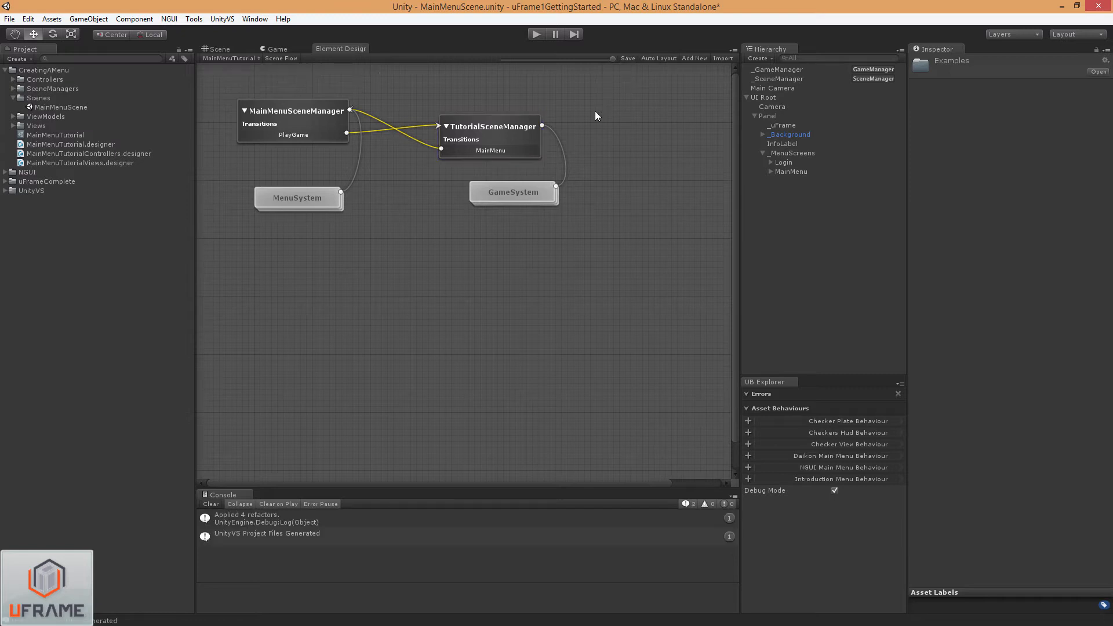
mouse_move(763, 82)
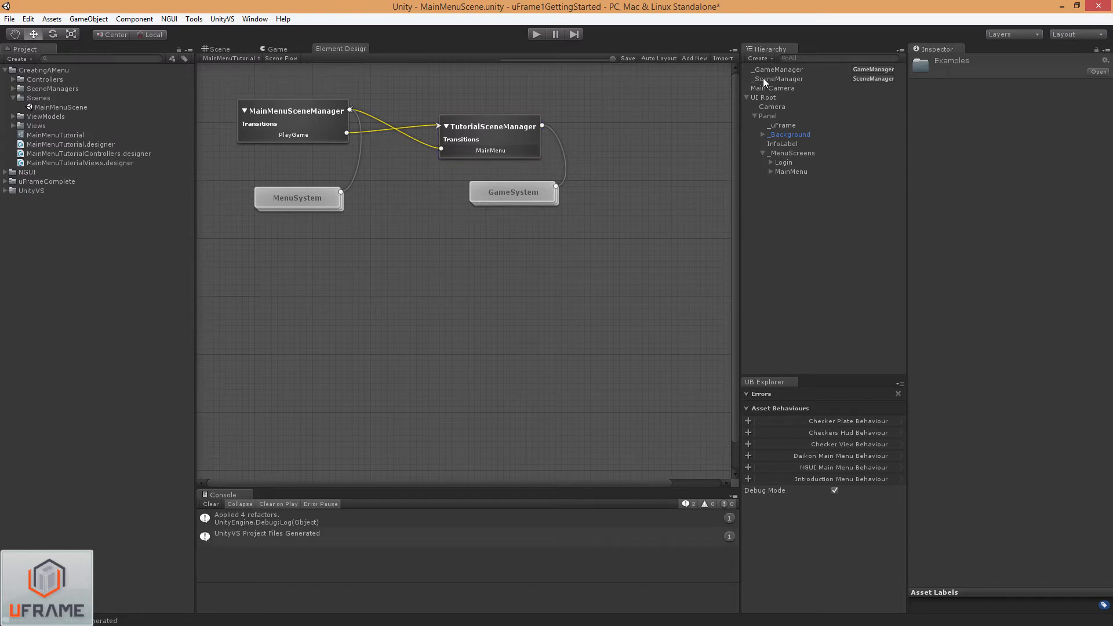
Set _SceneManager's Play Game Transition Element 0 to TutorialGameScene.
left_click(779, 78)
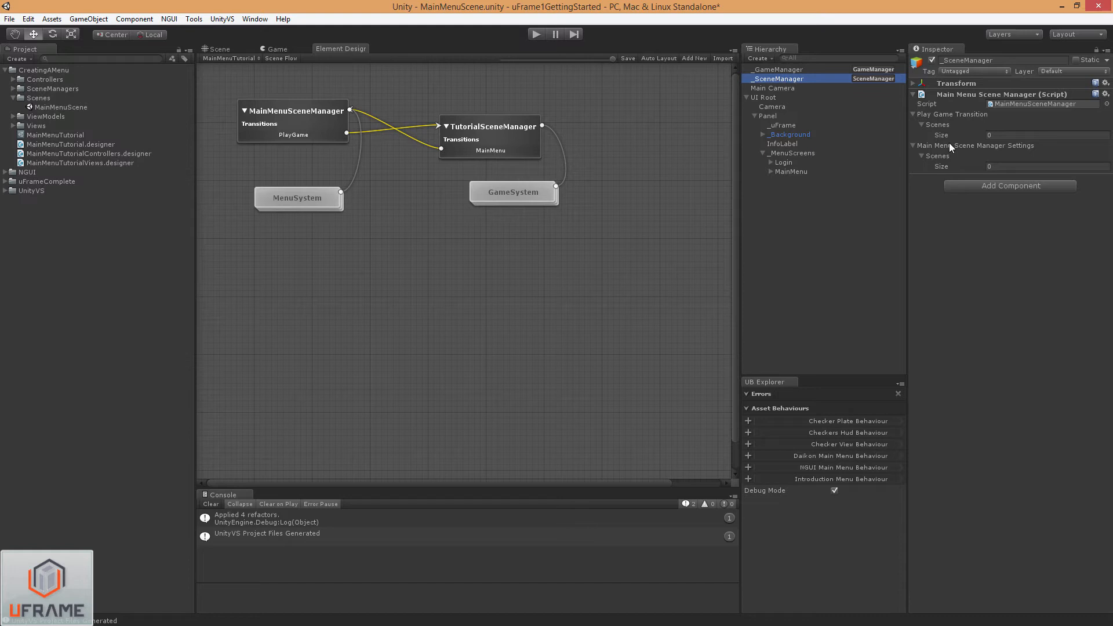
mouse_move(962, 120)
type("1")
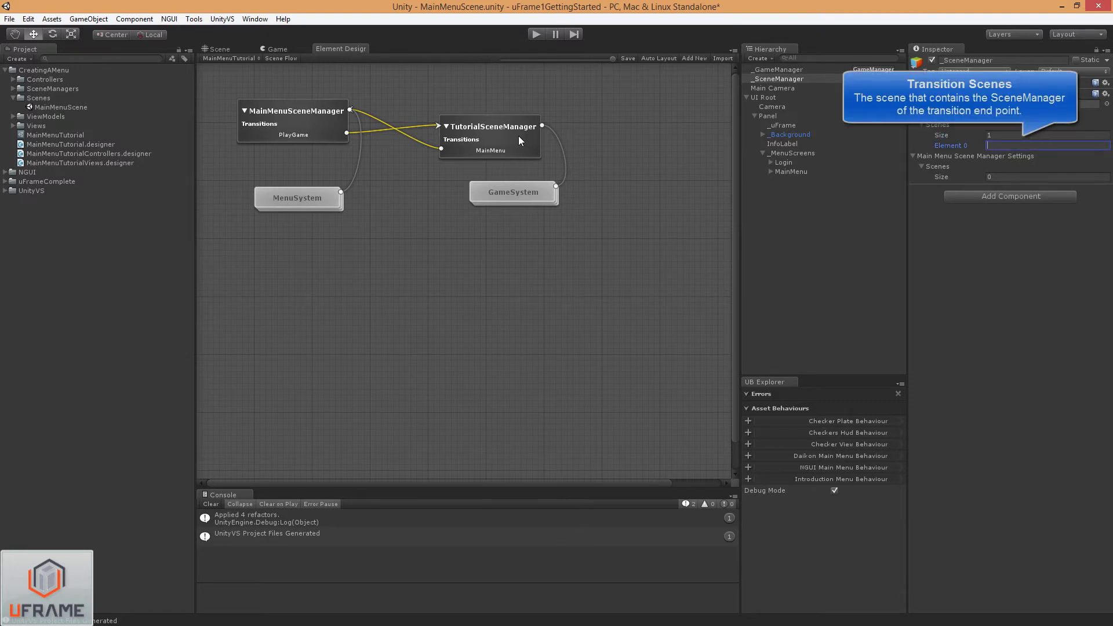
mouse_move(445, 134)
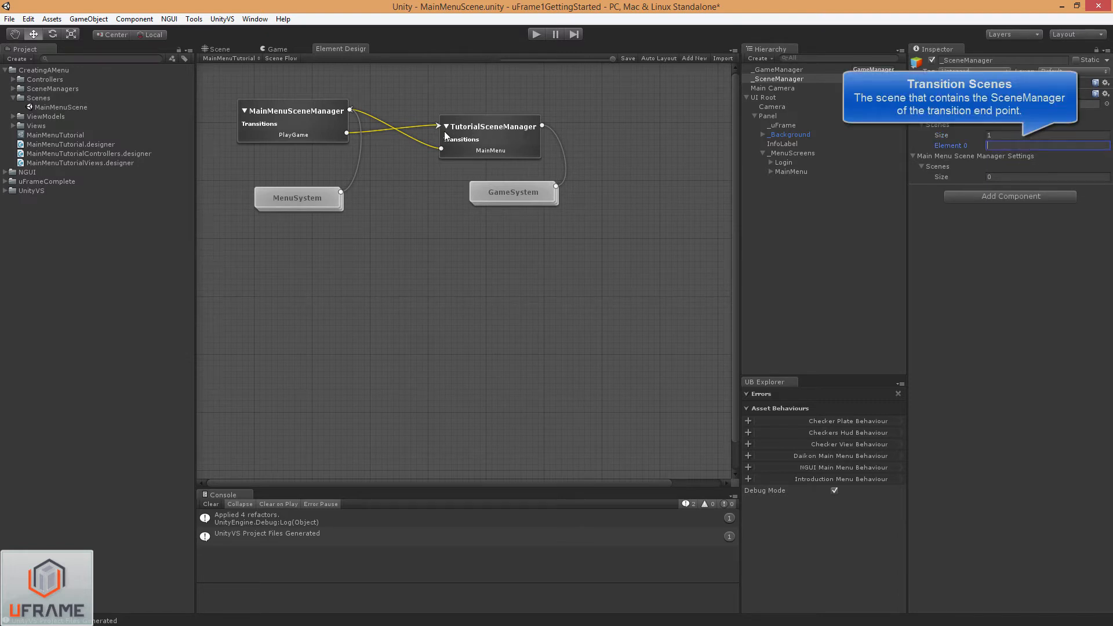
mouse_move(540, 136)
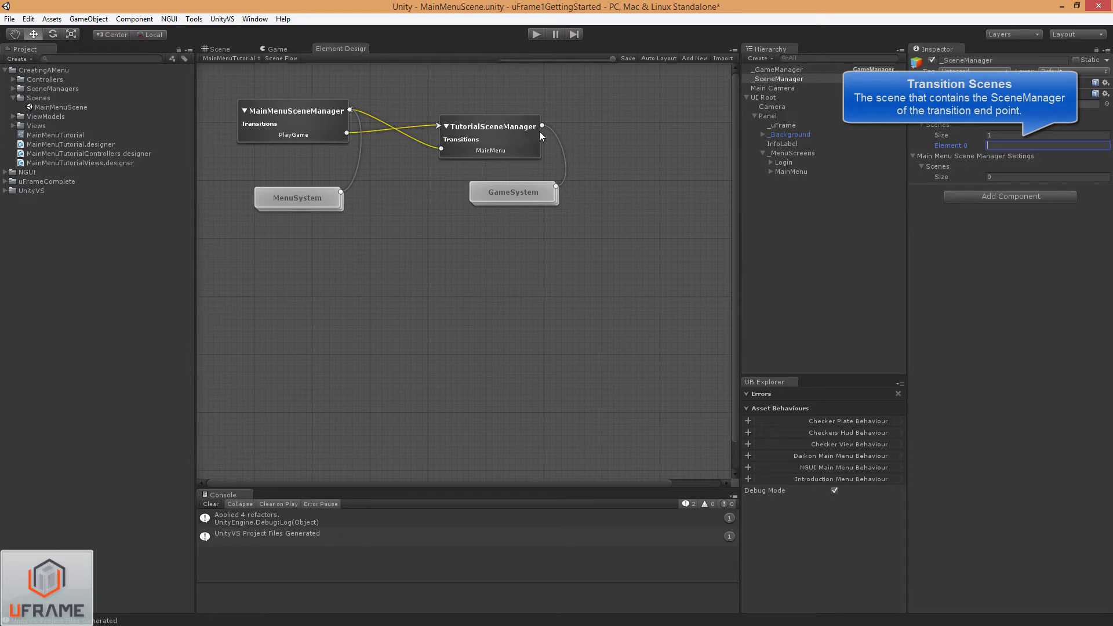
mouse_move(565, 135)
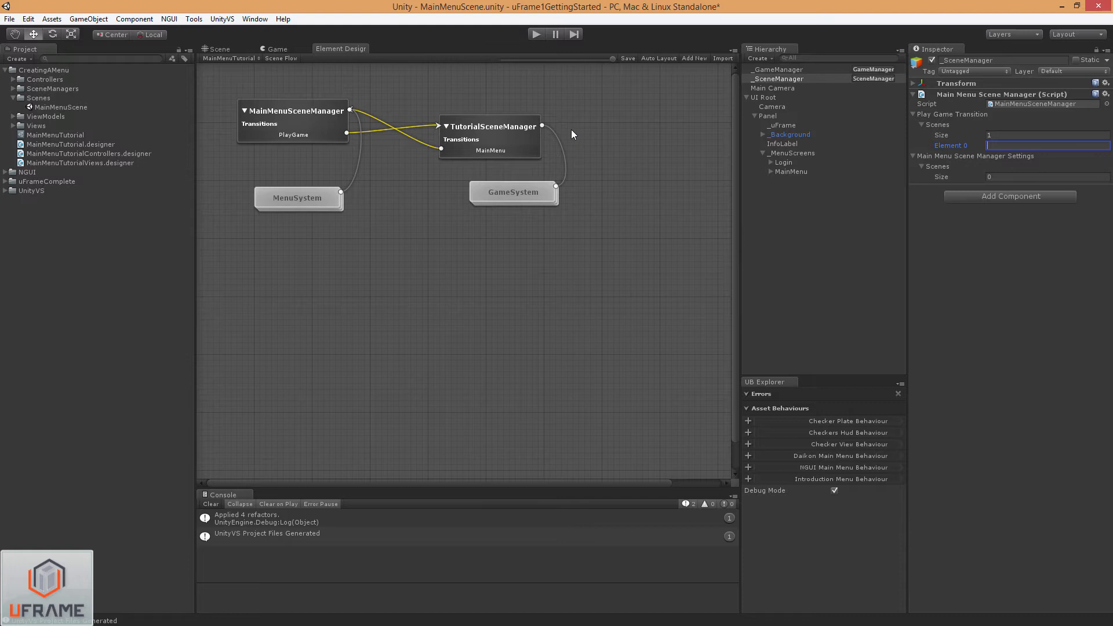
left_click(1045, 145)
type("Tuto")
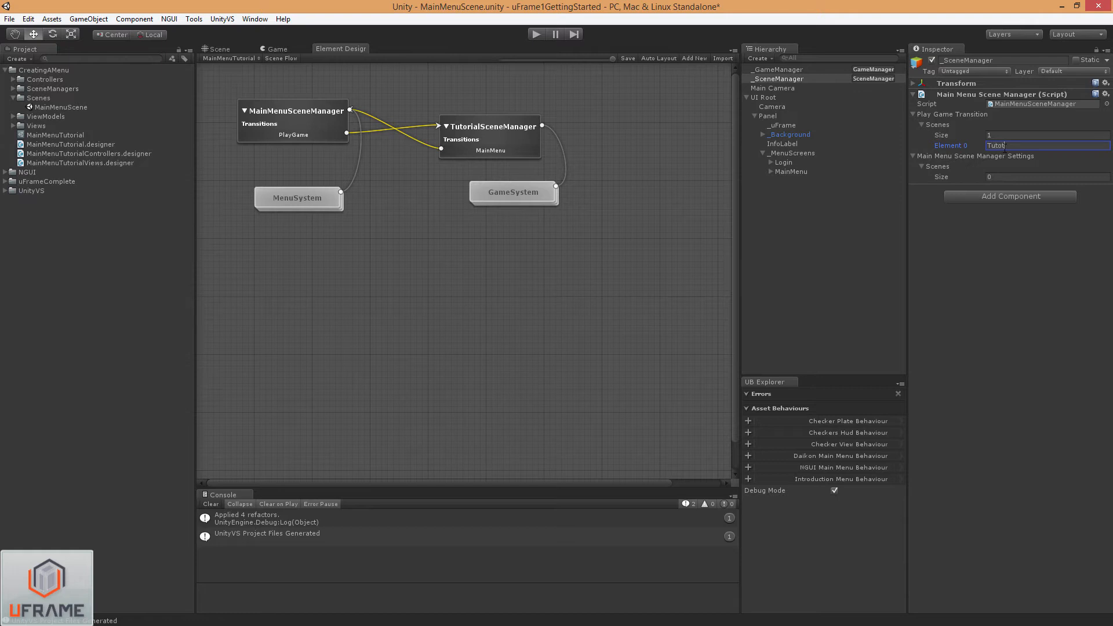
type("rialGameScene")
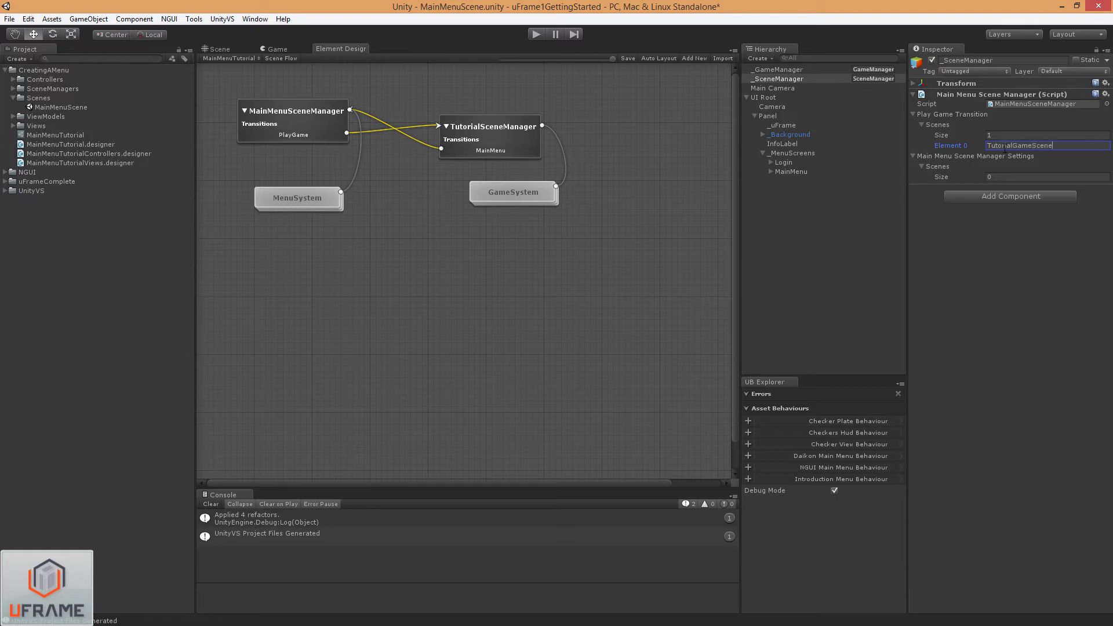
double_click(1019, 146)
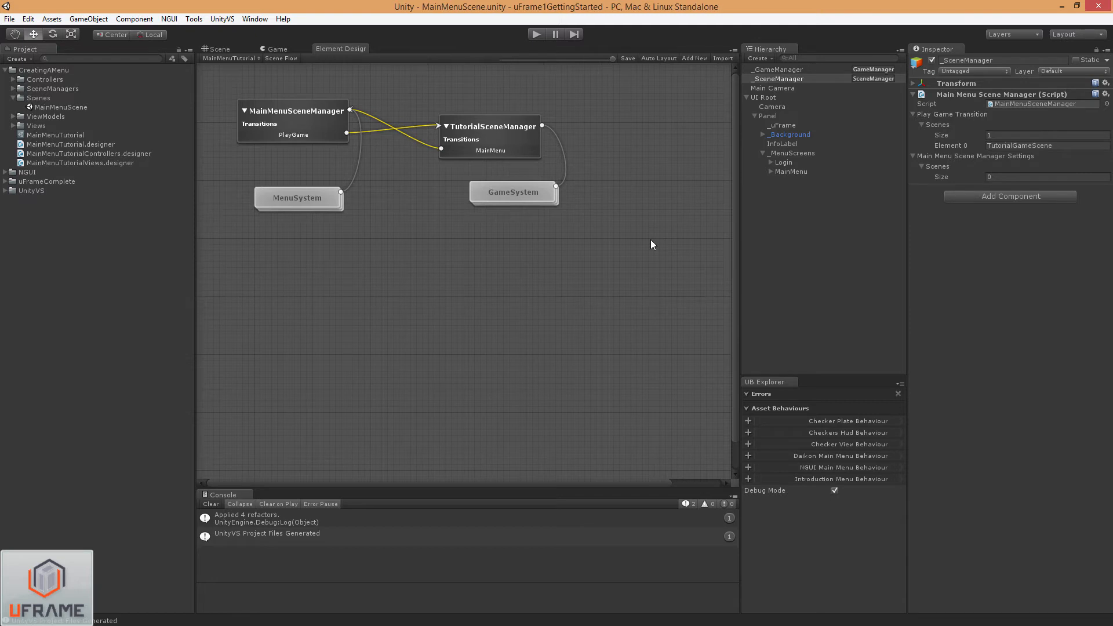
mouse_move(518, 139)
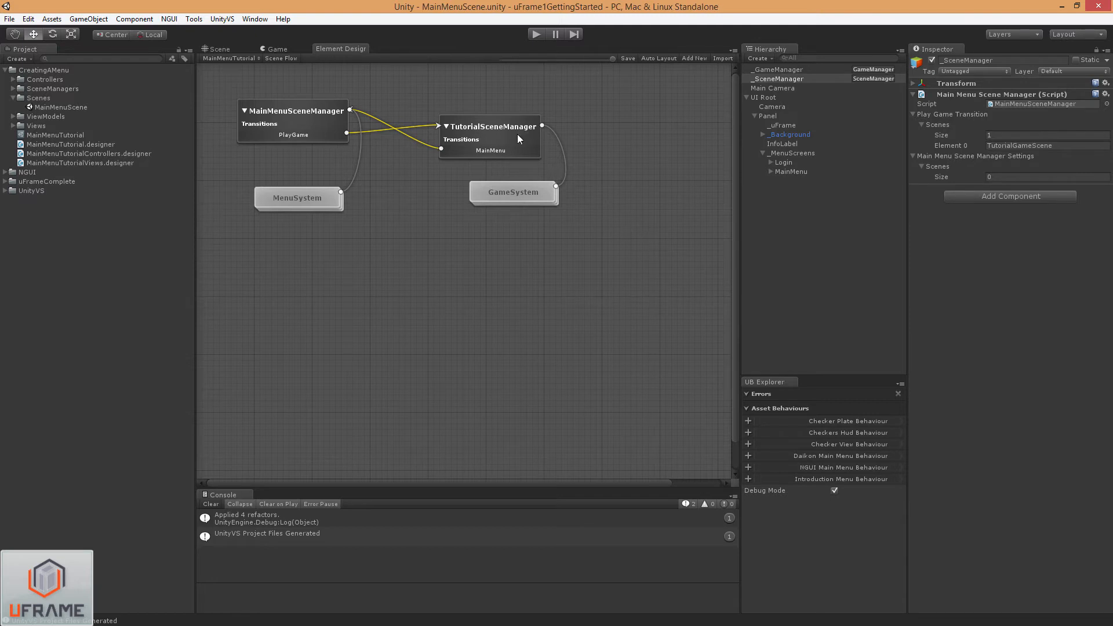
Create a scene from the TutorialSceneManager node and save it as TutorialGameScene.
left_click(489, 137)
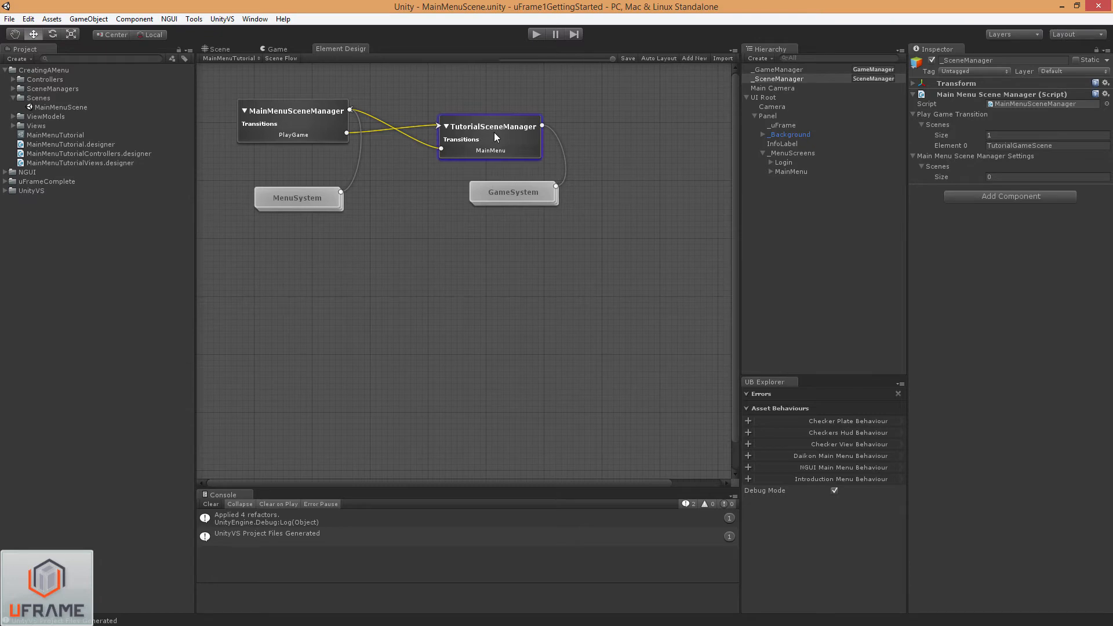
right_click(495, 131)
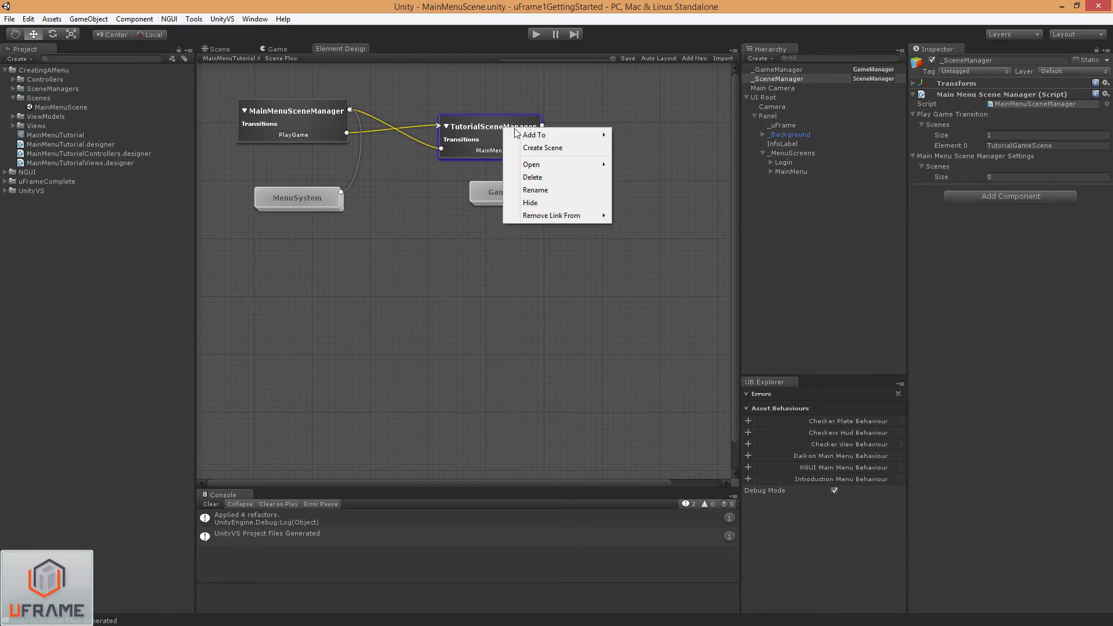
left_click(542, 147)
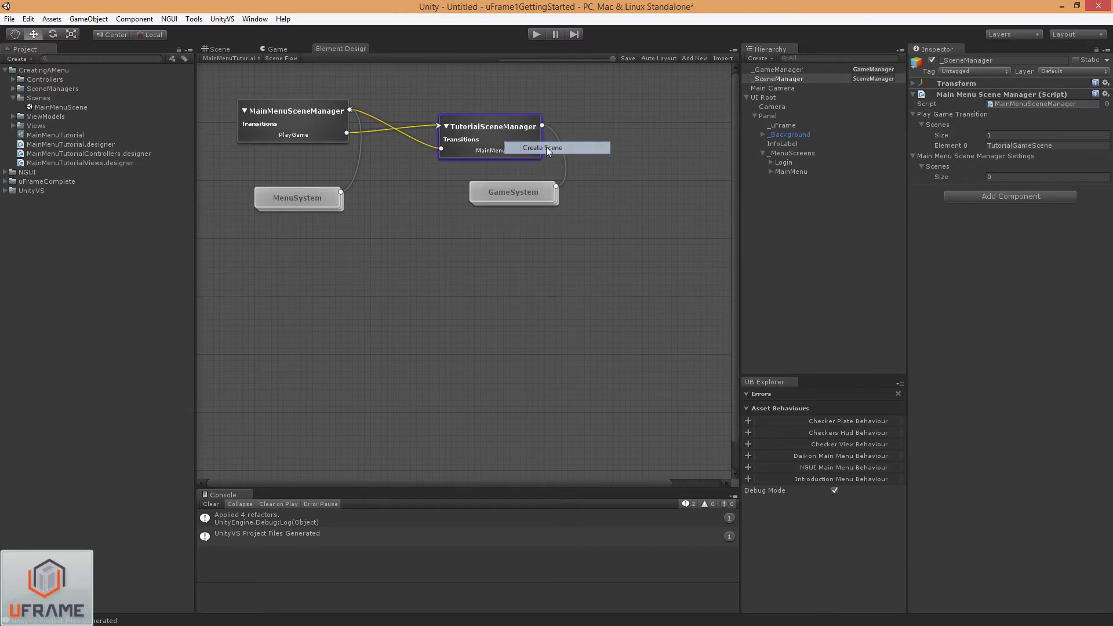
left_click(542, 147)
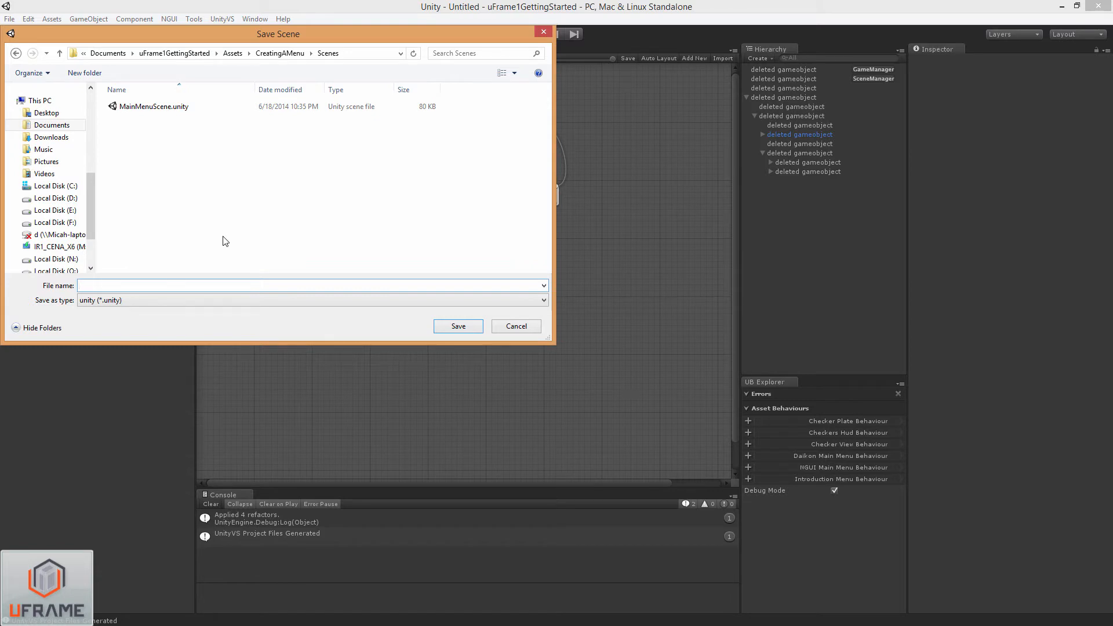
type("TutorialGameScene")
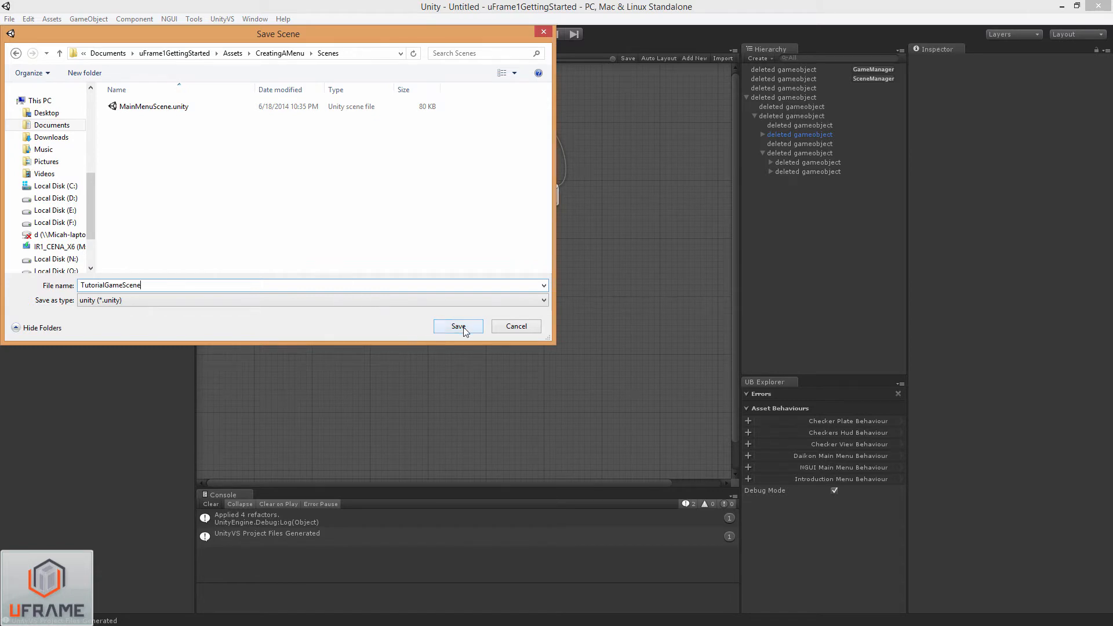
left_click(456, 326)
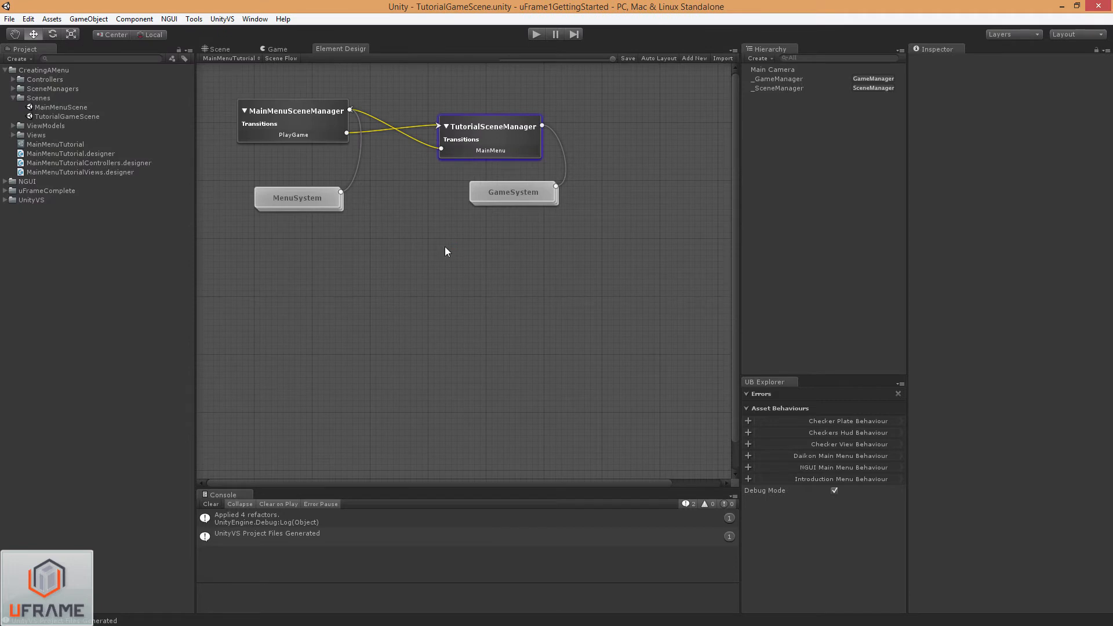
mouse_move(806, 96)
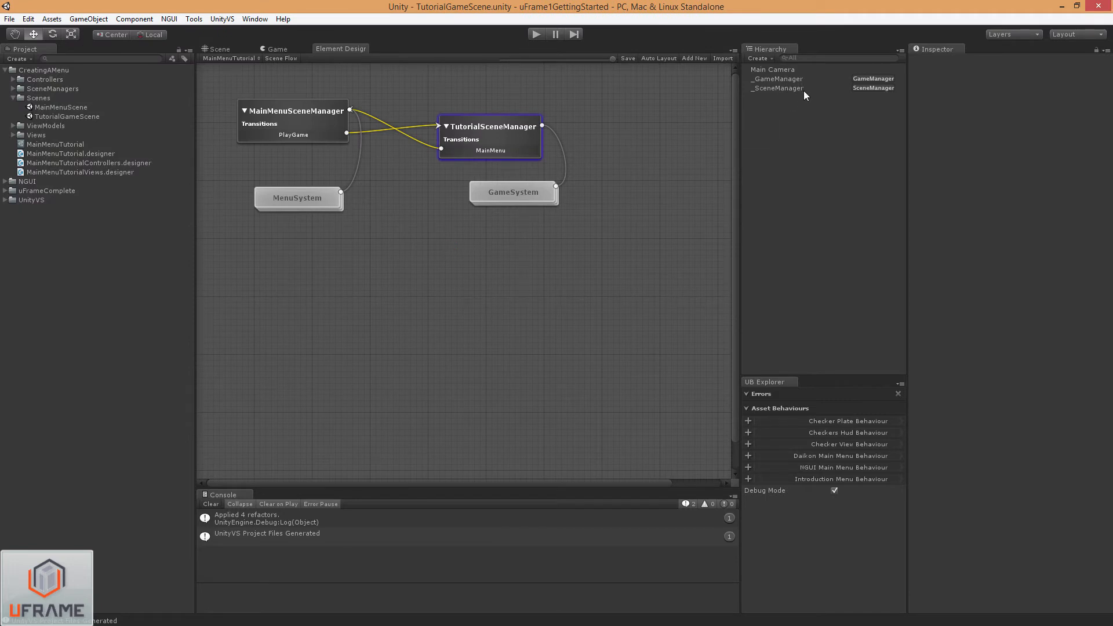
Set _SceneManager's Main Menu Transition Scenes size 1 with Element 0 MainMenuScene.
left_click(777, 87)
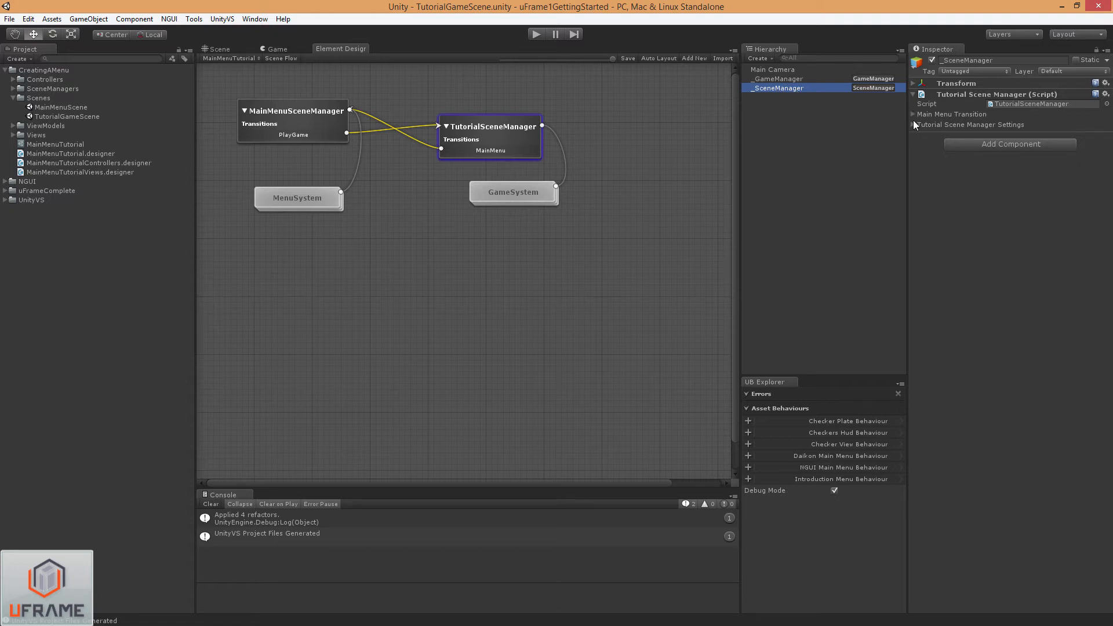
left_click(915, 115)
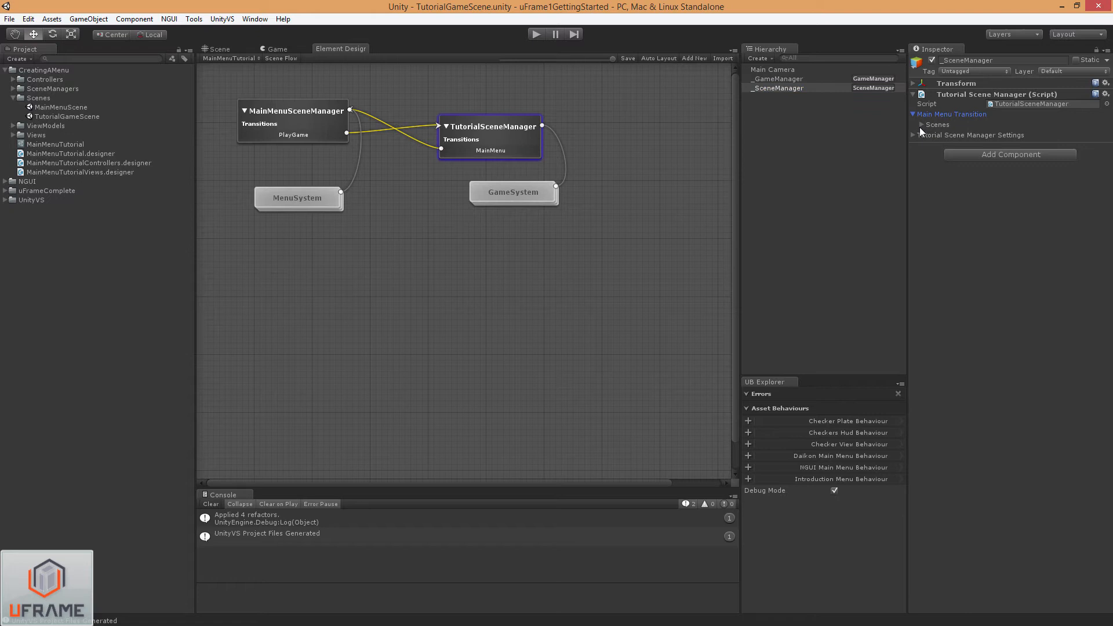
left_click(921, 124)
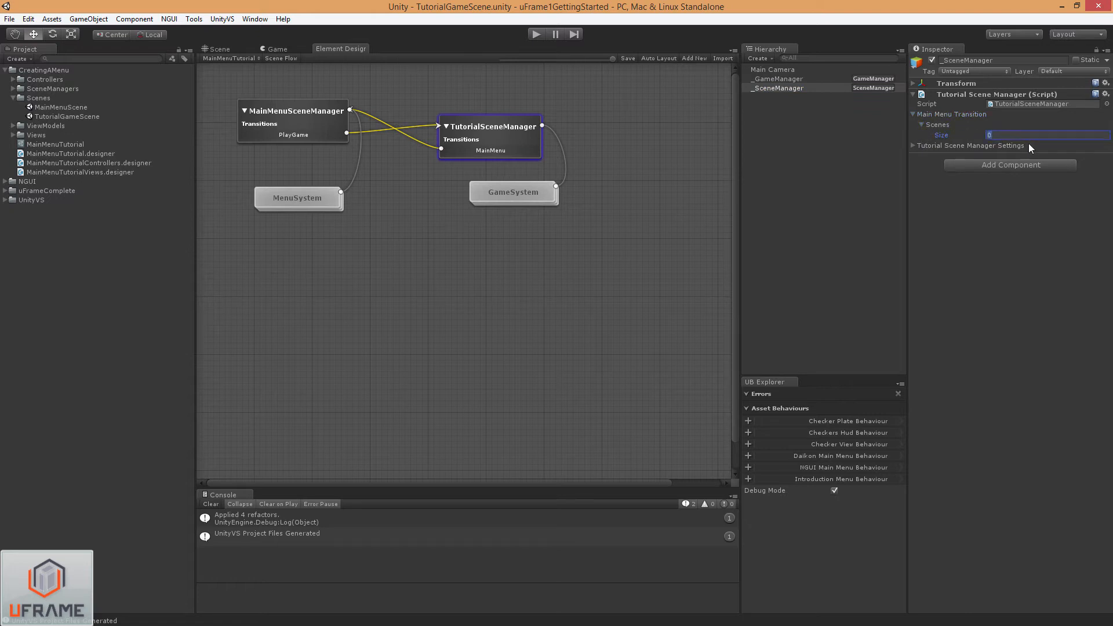
type("1")
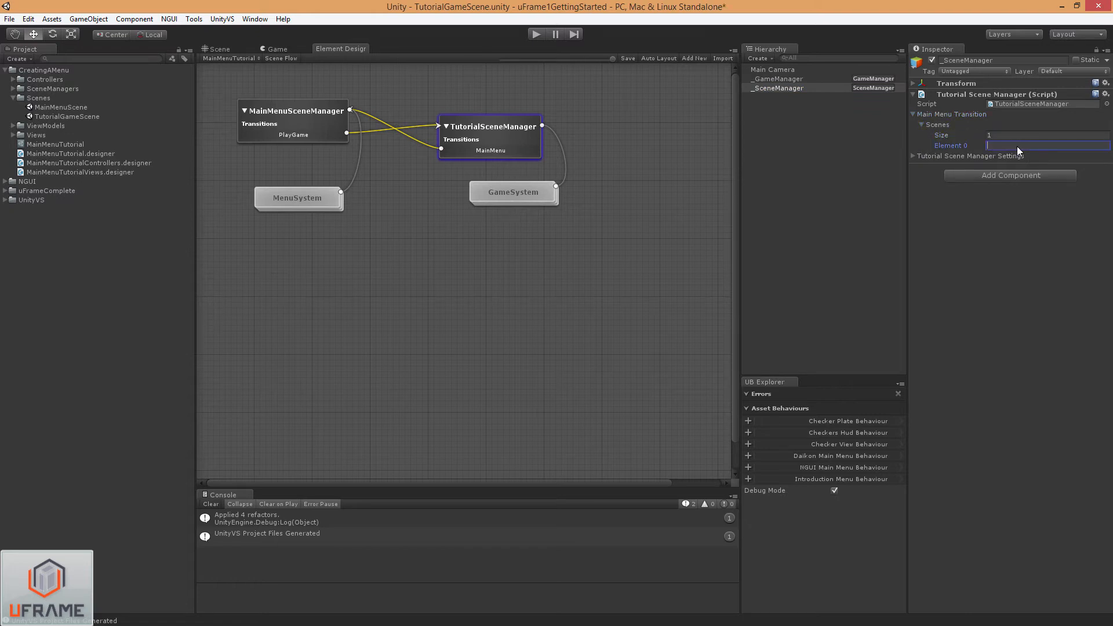
type("MainMenuScene")
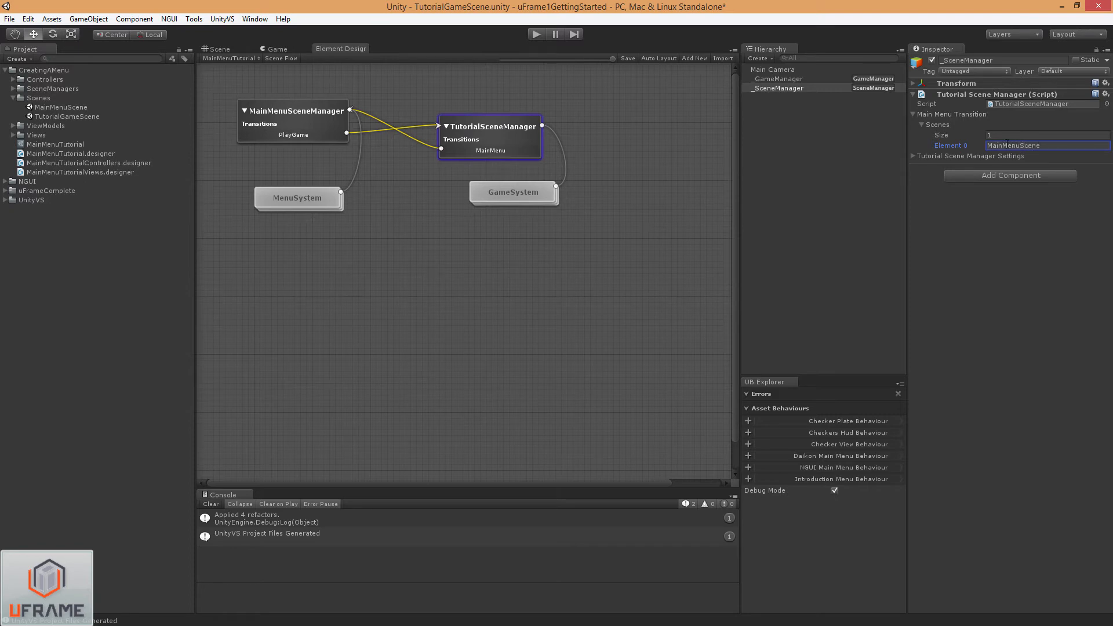
left_click(779, 78)
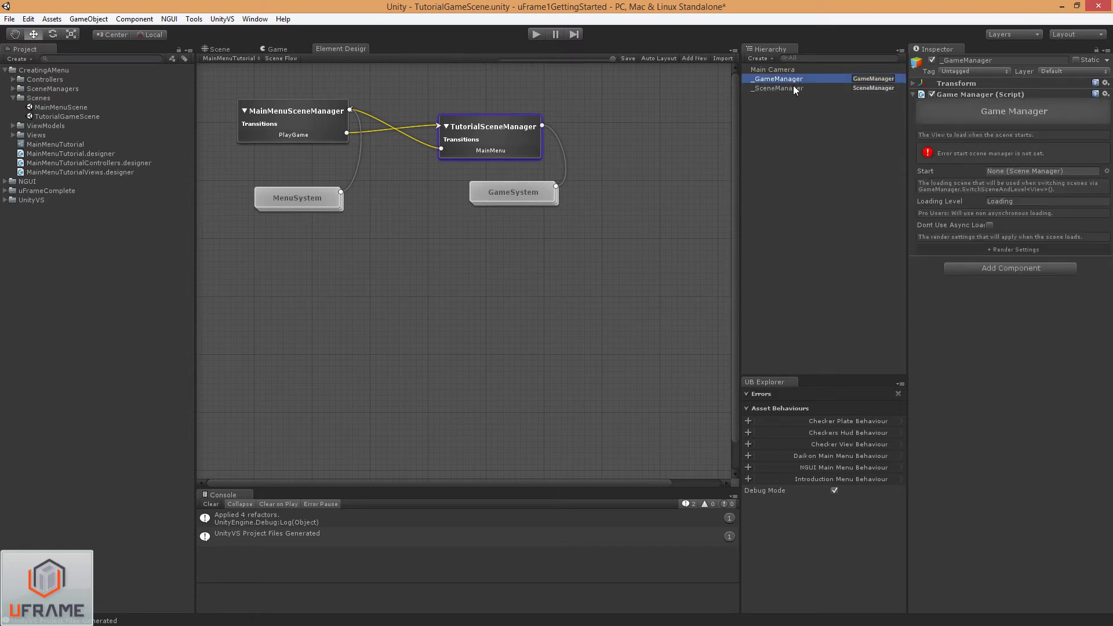
left_click(776, 89)
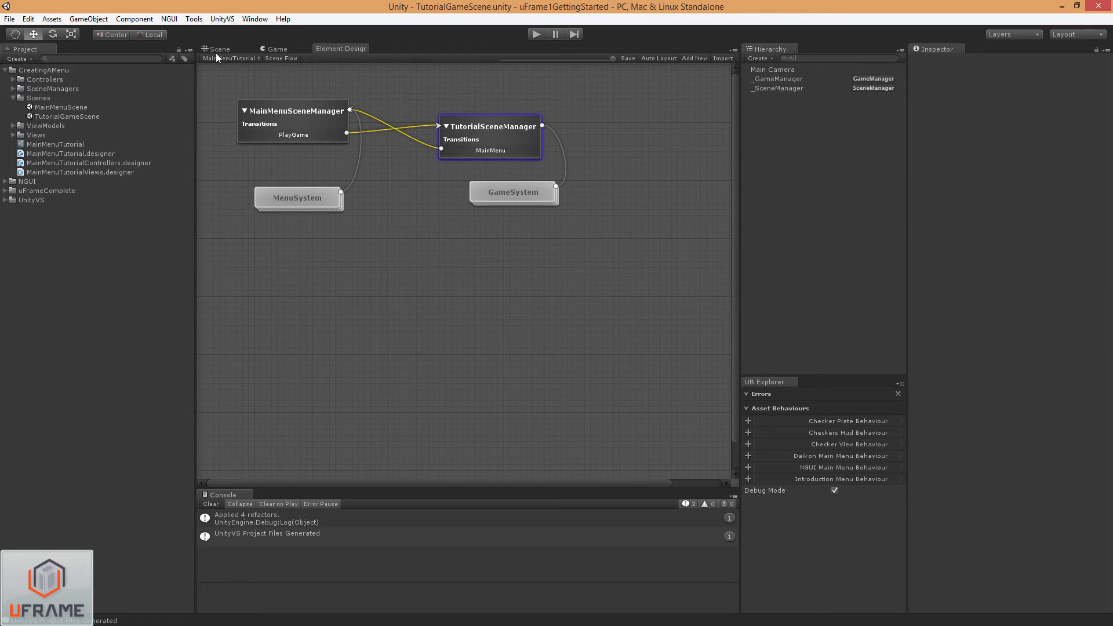
Add TutorialGameScene to the Scenes In Build list in Build Settings.
left_click(10, 18)
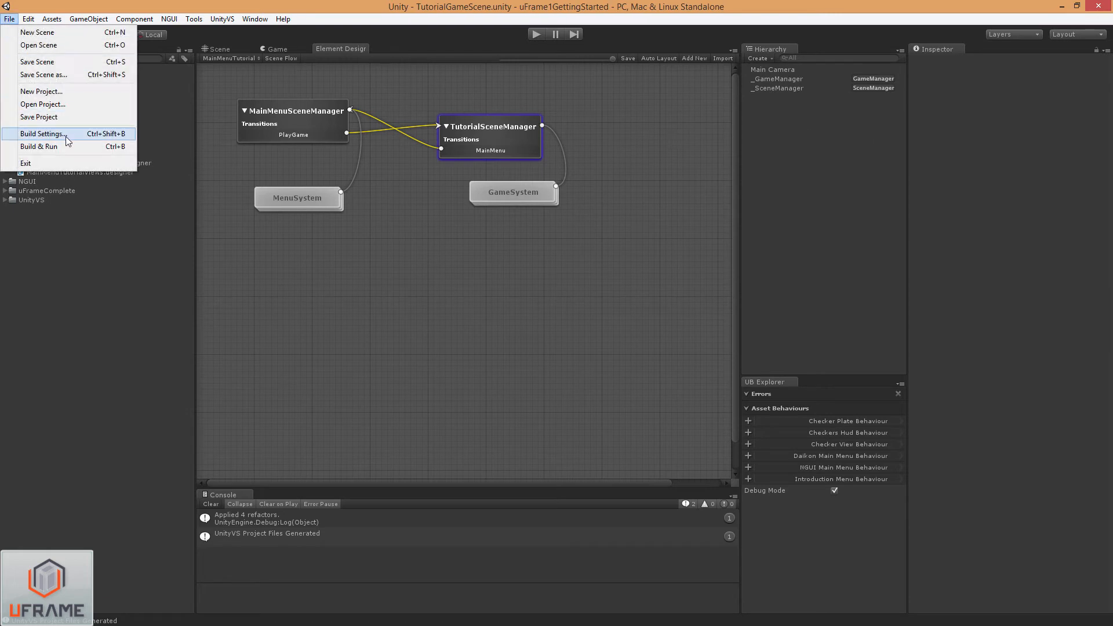
left_click(43, 134)
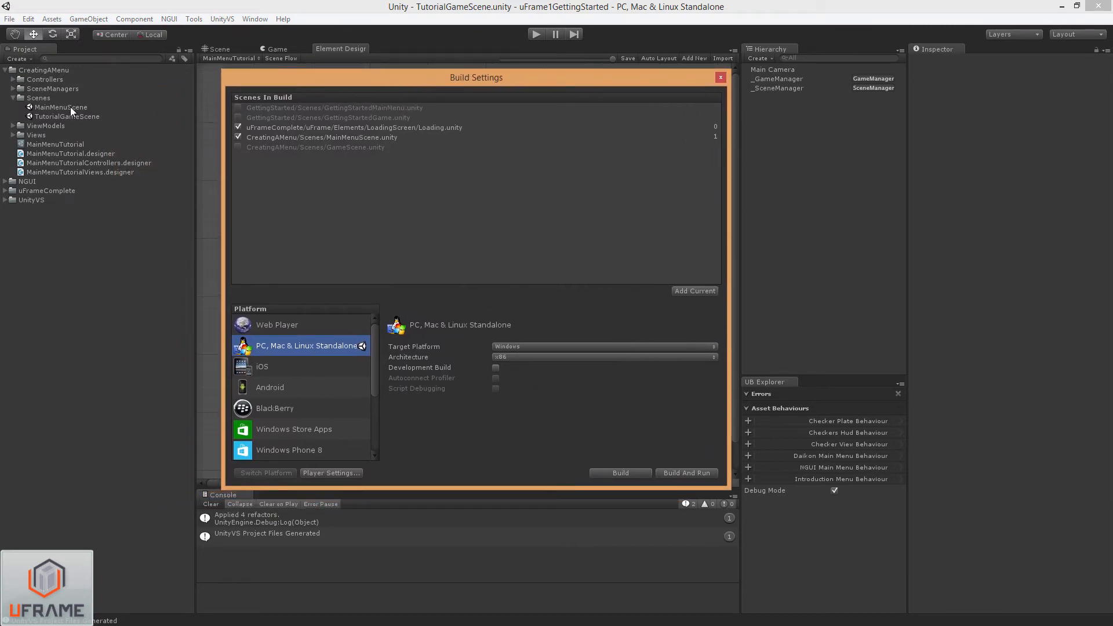
left_click(321, 147)
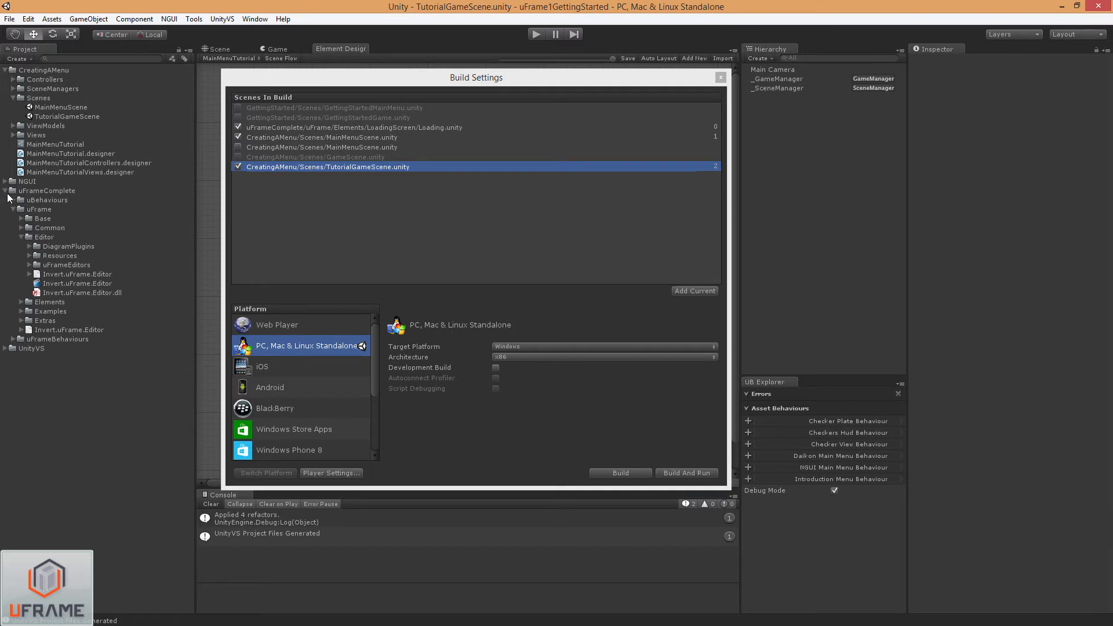
Move the LoadingScreen folder into CreatingAMenu and reveal its Loading scene for the build.
left_click(23, 236)
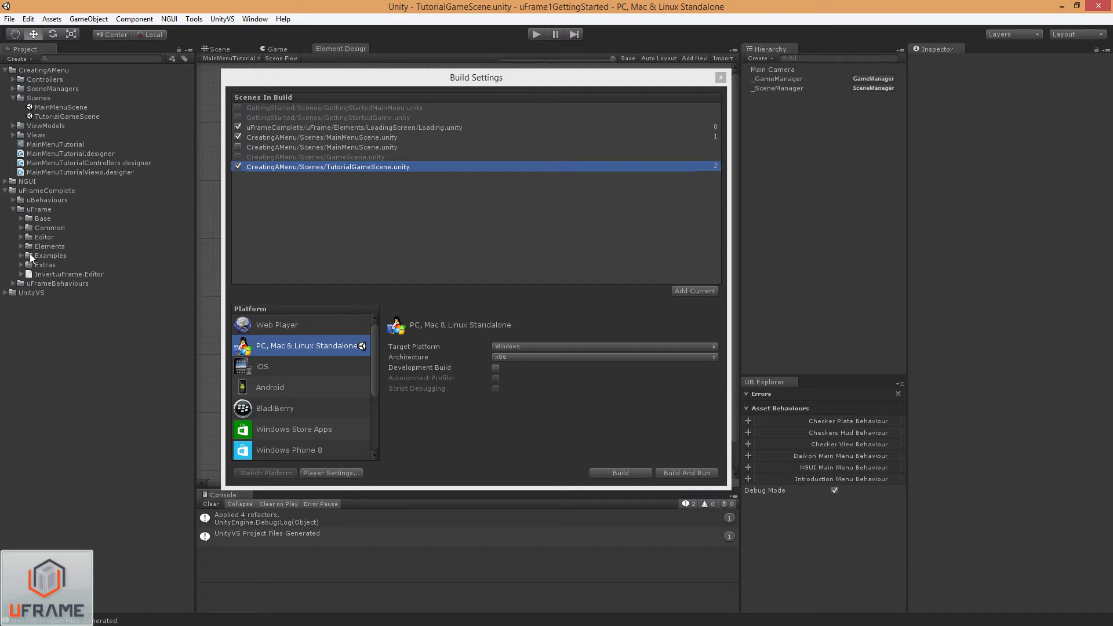
left_click(25, 246)
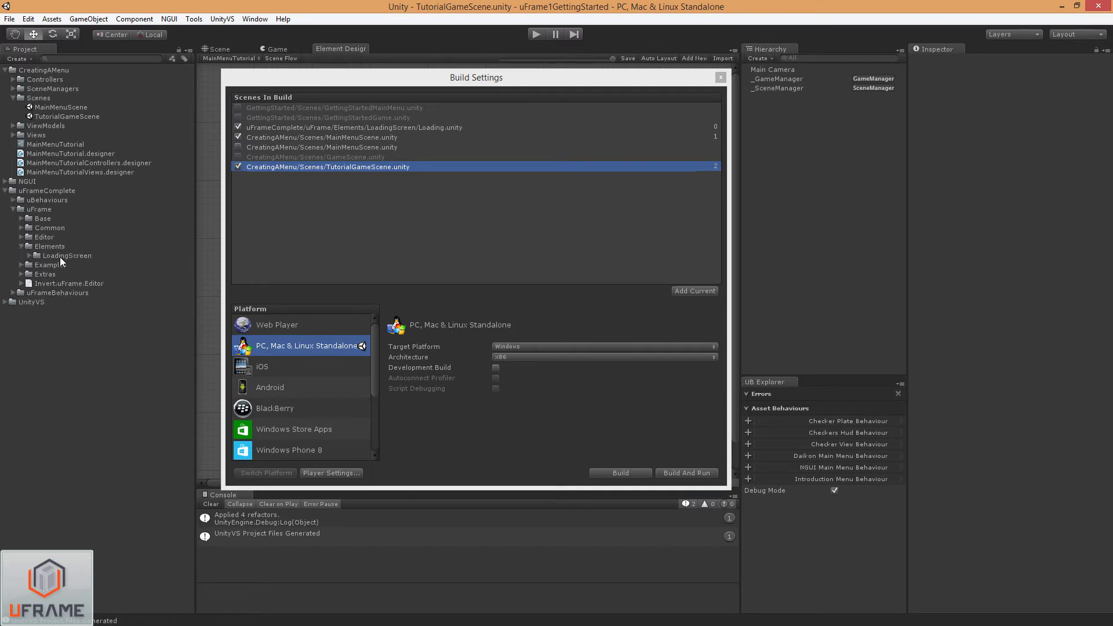
left_click(38, 97)
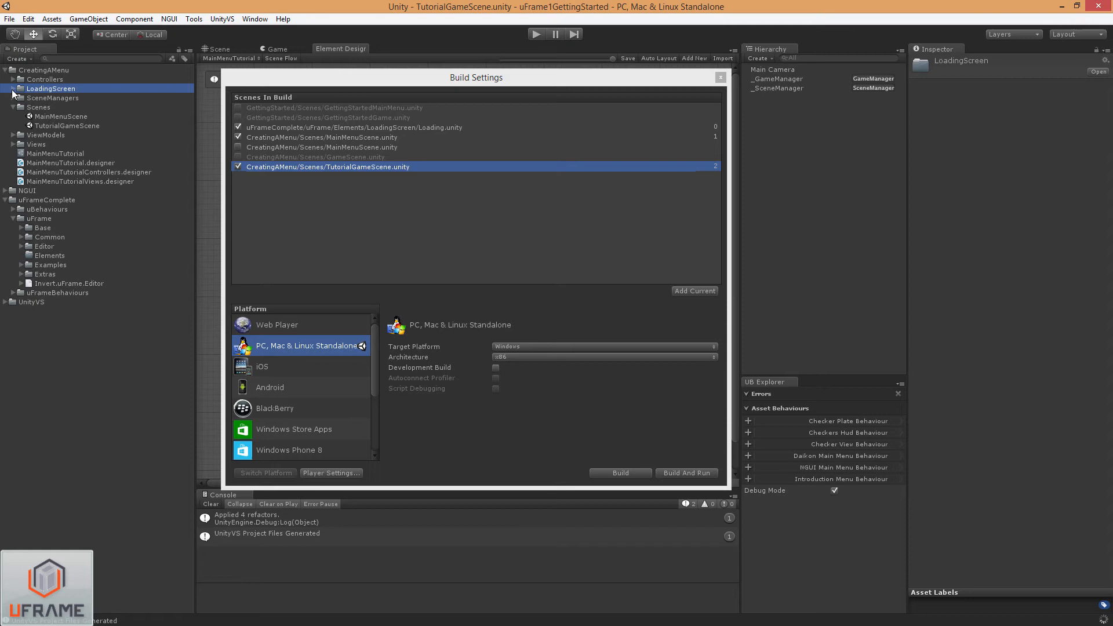
left_click(14, 88)
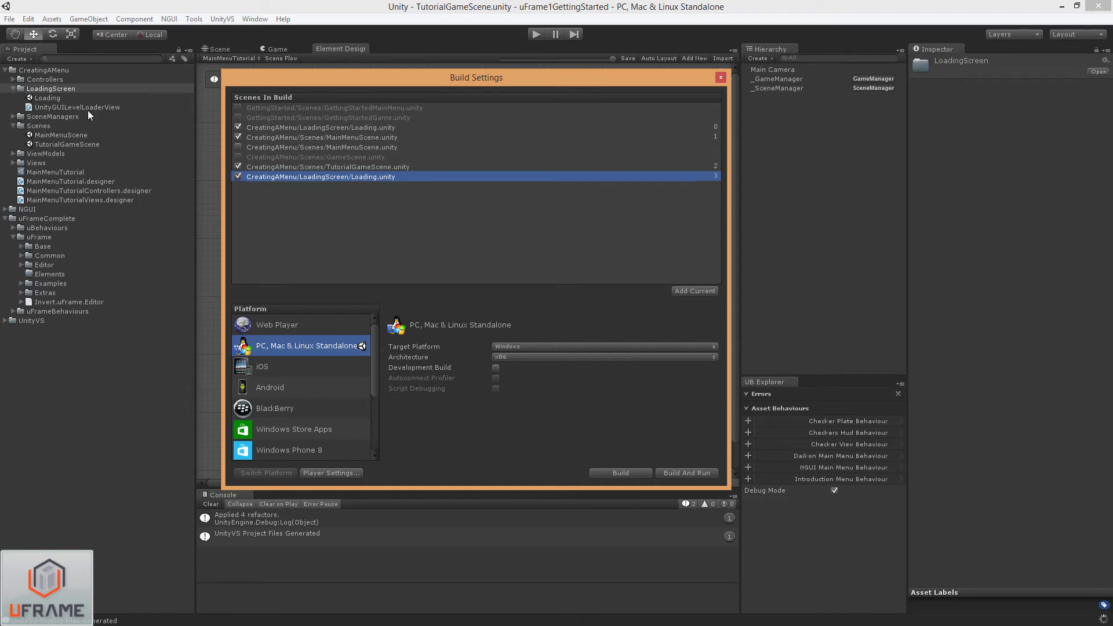
mouse_move(56, 97)
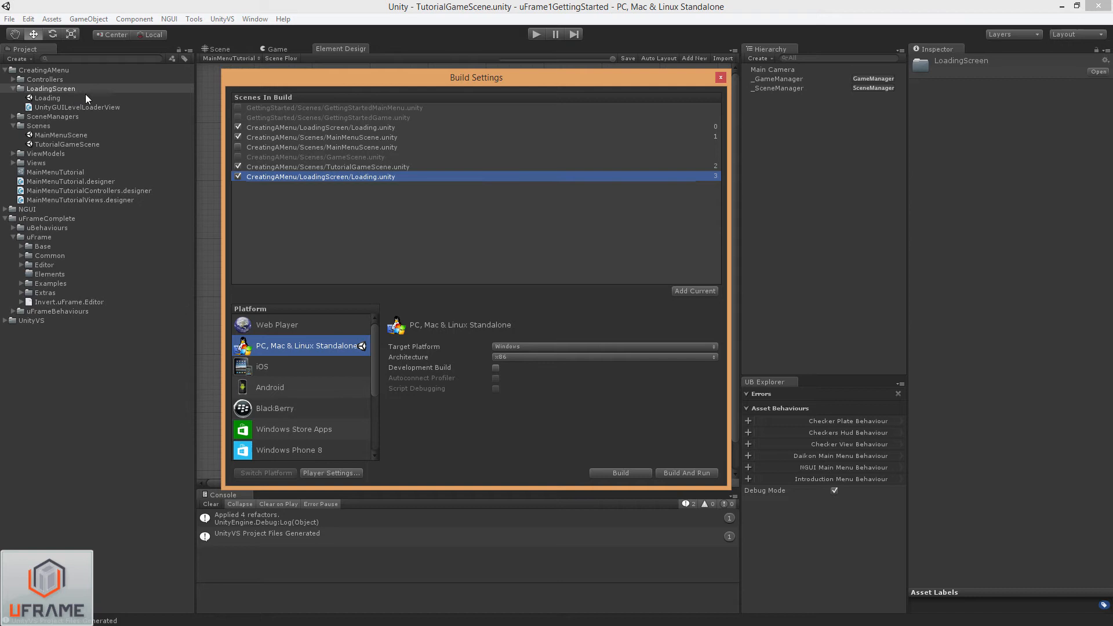
mouse_move(493, 244)
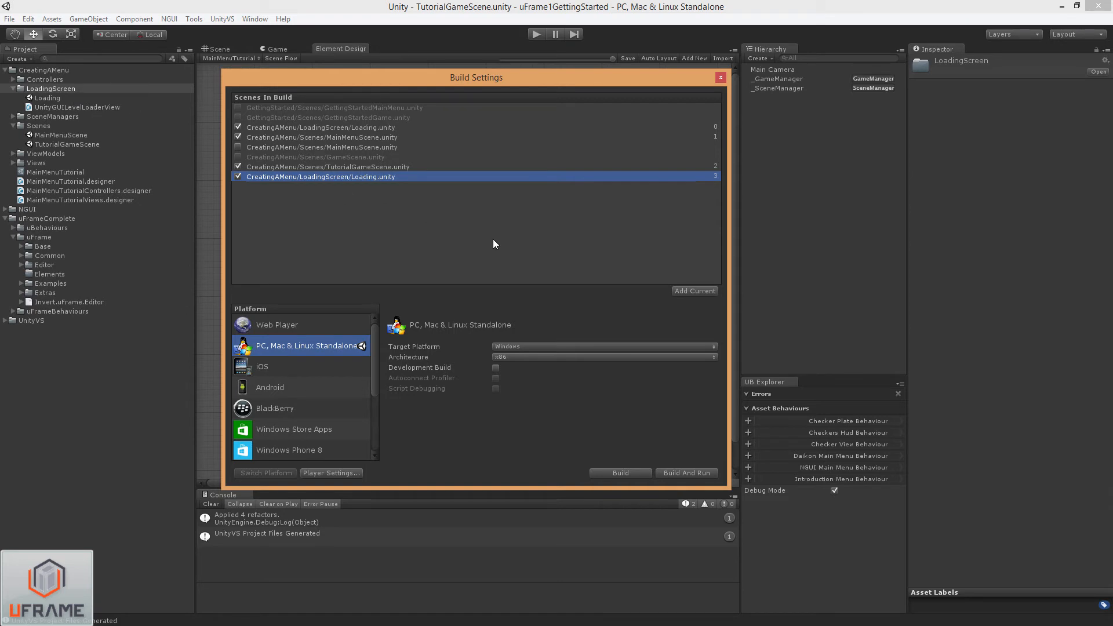
mouse_move(672, 403)
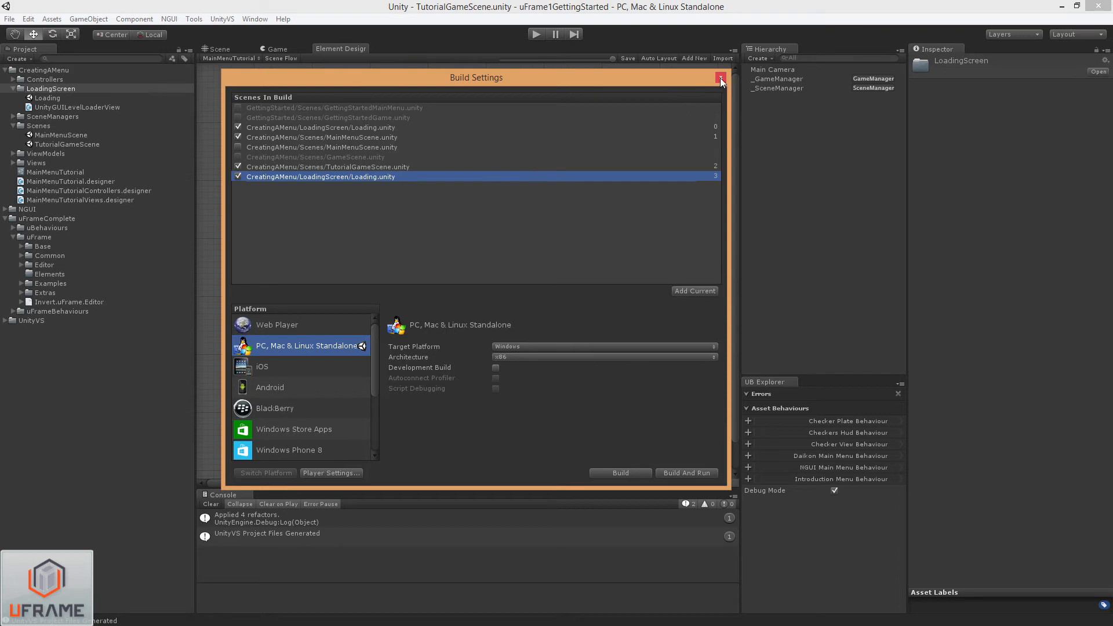
Add the GameRootView node to TutorialGameScene and select it to enable Initialize ViewModel.
left_click(719, 78)
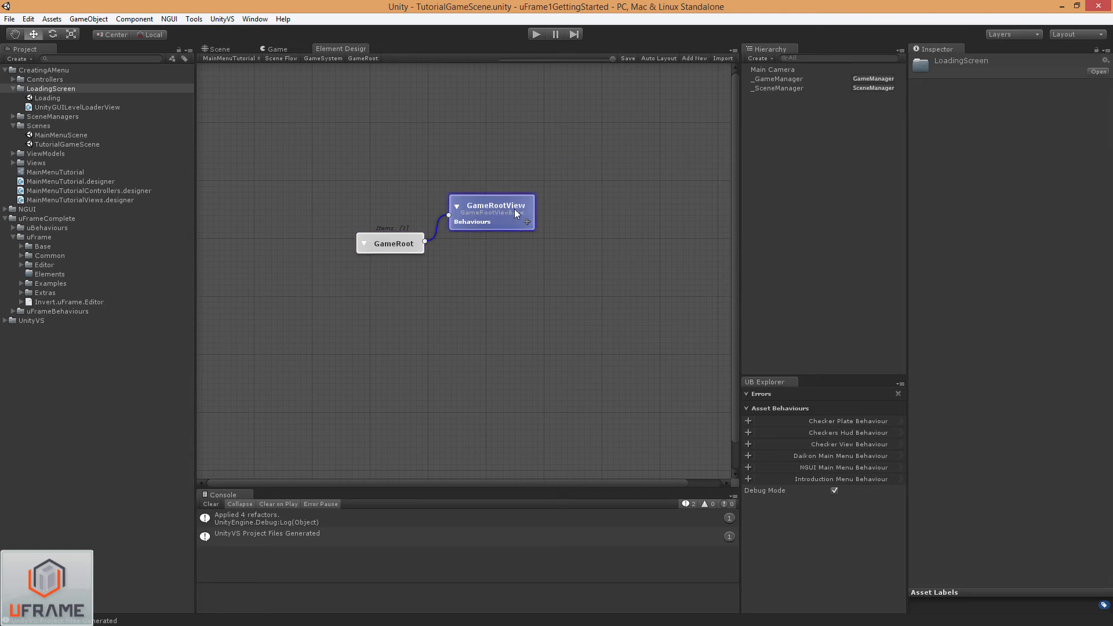
right_click(517, 208)
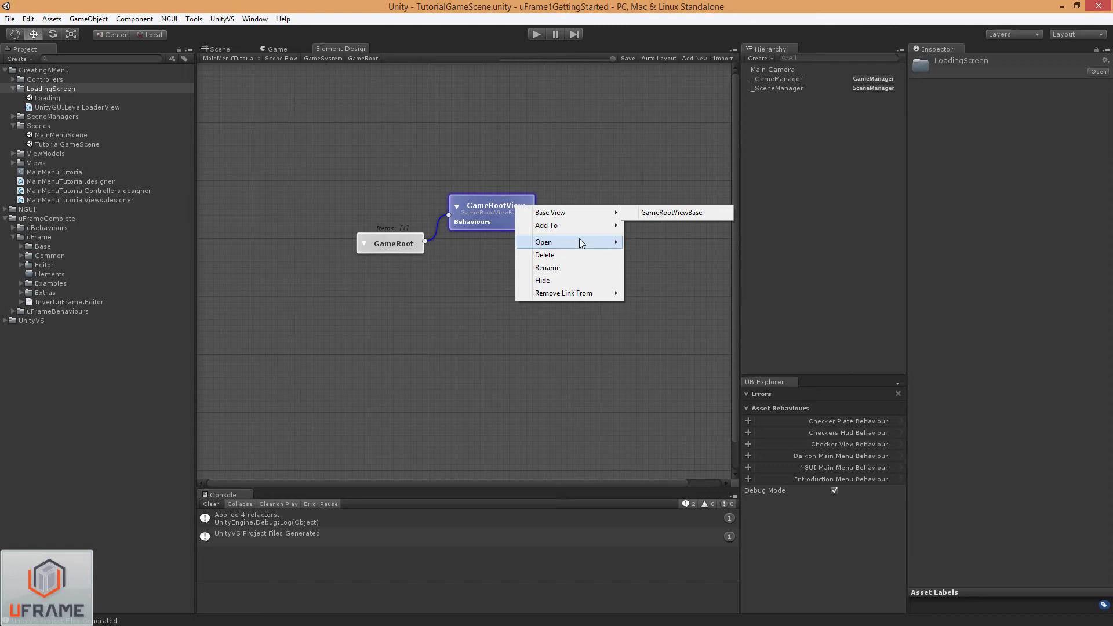
mouse_move(568, 225)
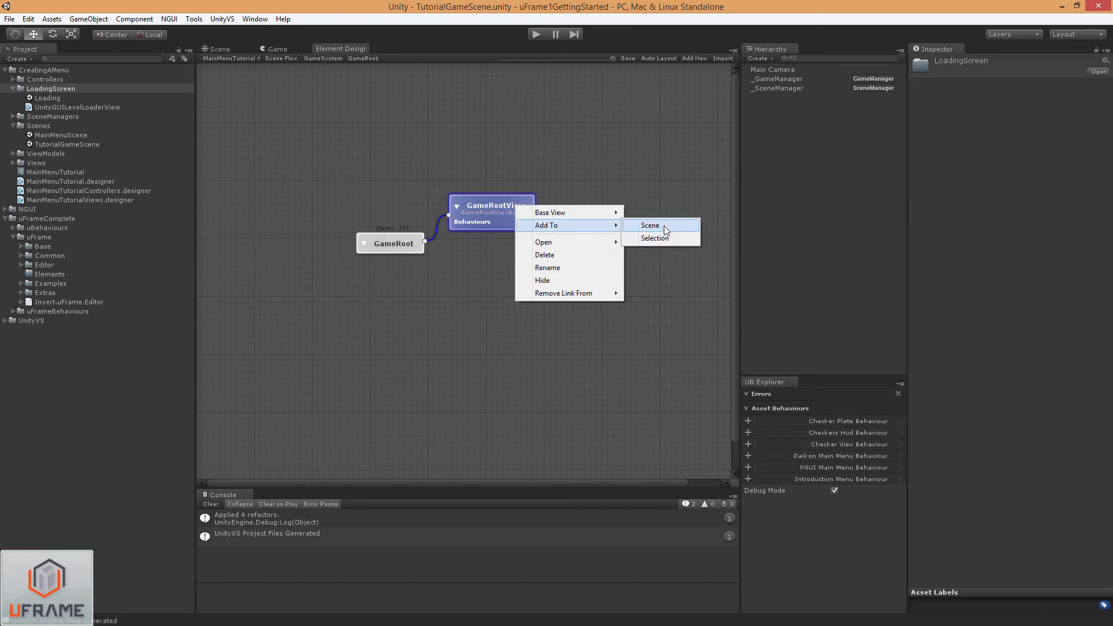
left_click(649, 225)
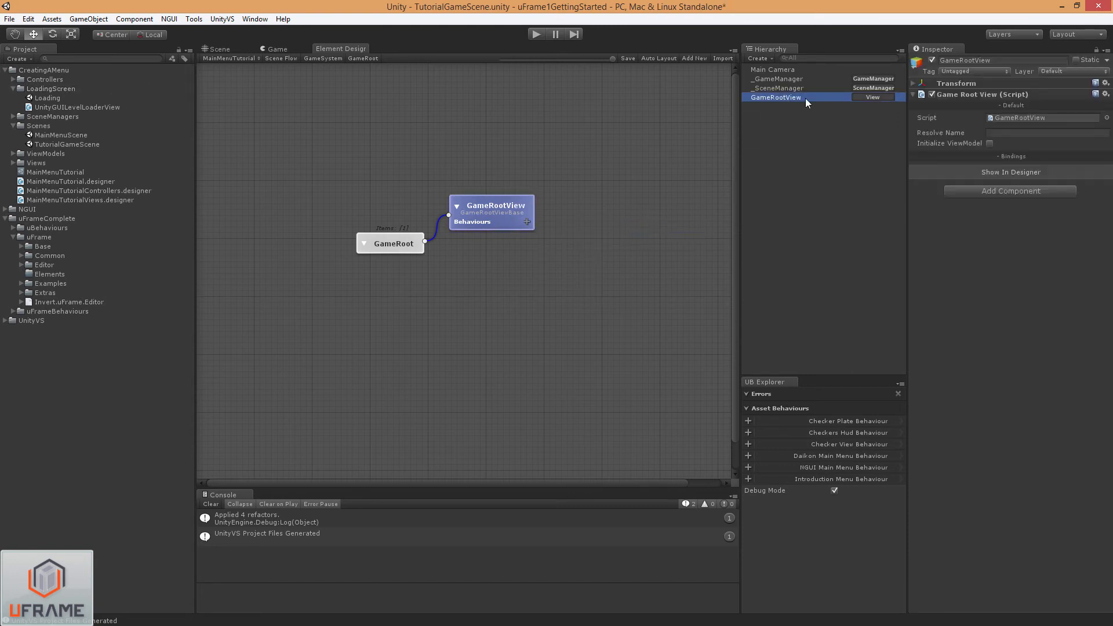
left_click(989, 142)
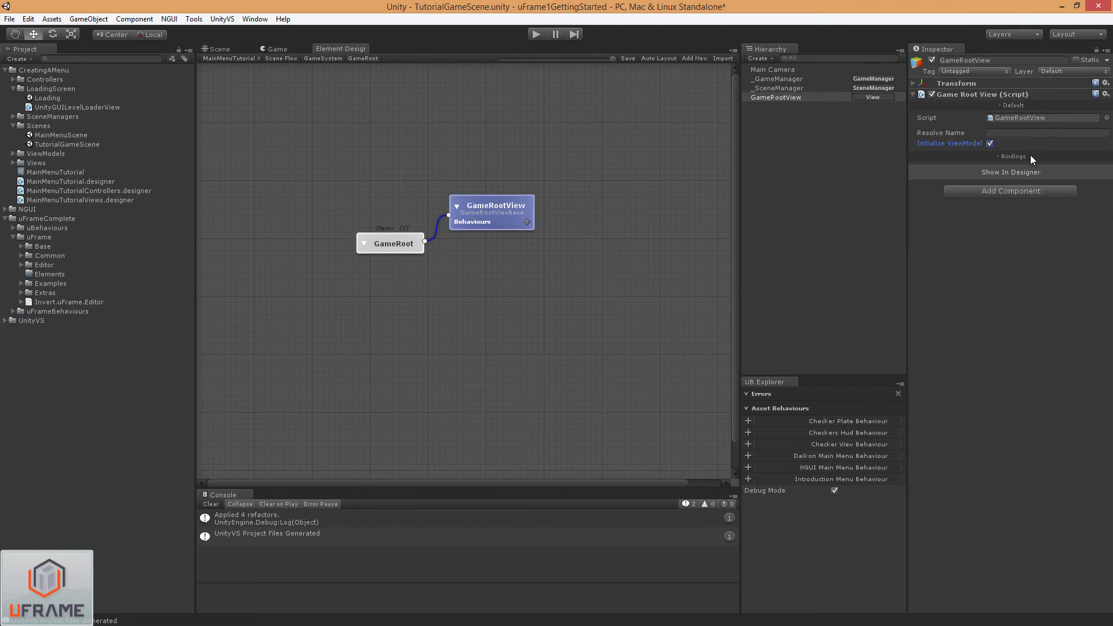
mouse_move(680, 245)
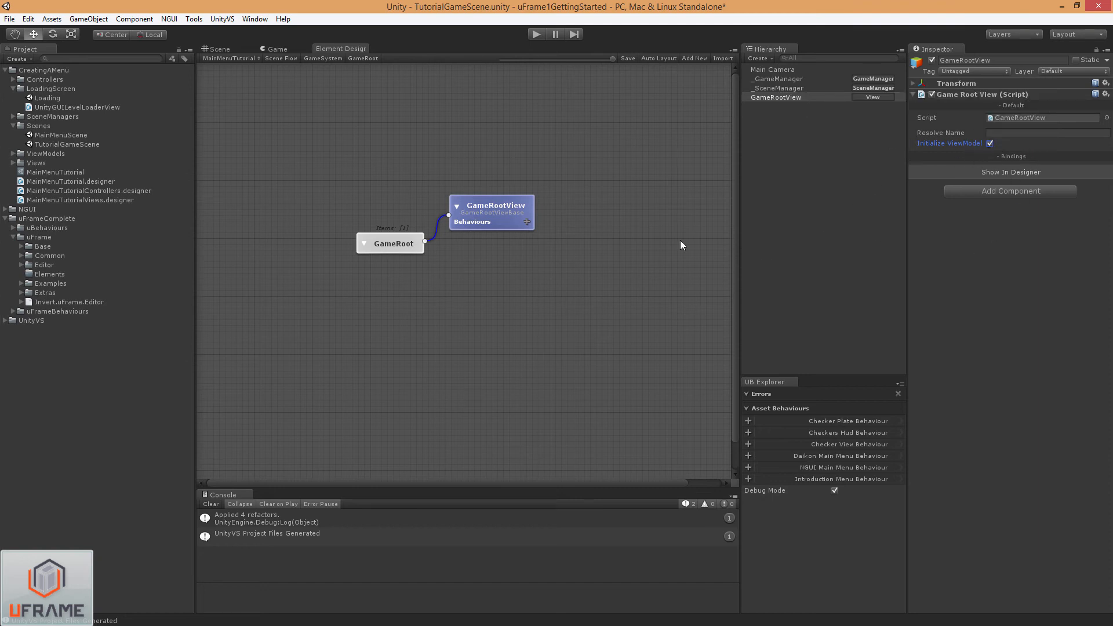
Open the GameRootView script in Visual Studio and reload the changed project.
right_click(497, 210)
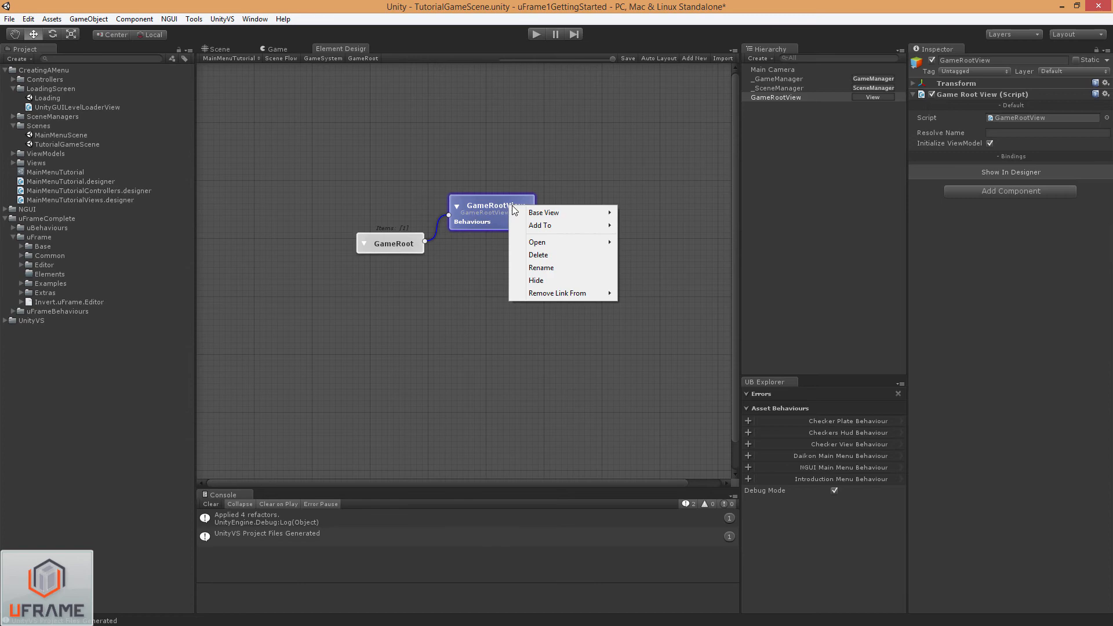
mouse_move(561, 242)
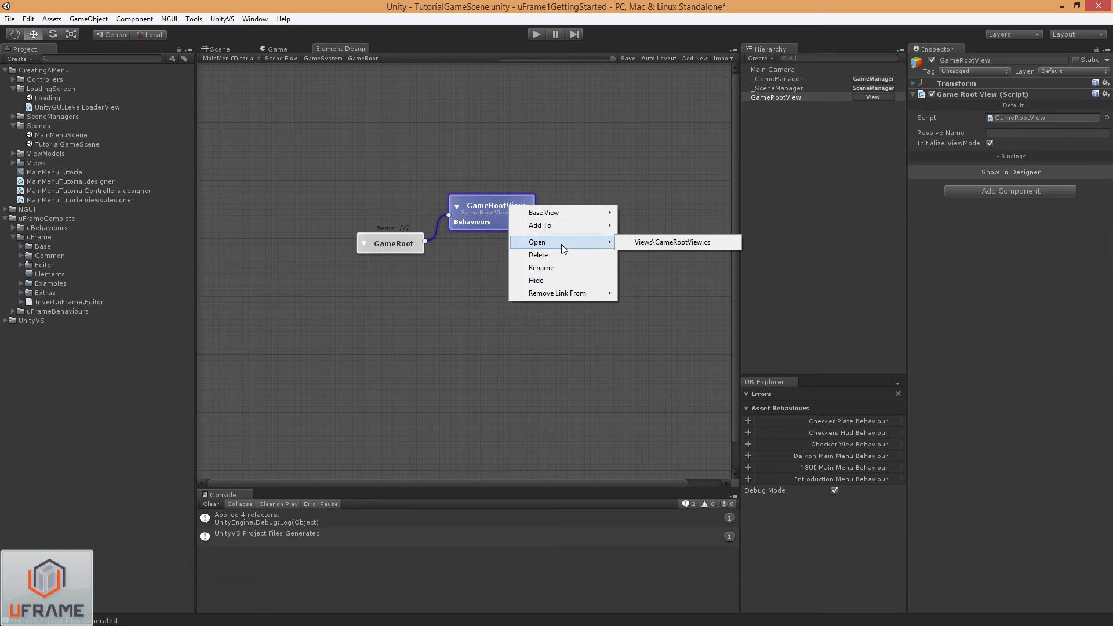
left_click(671, 243)
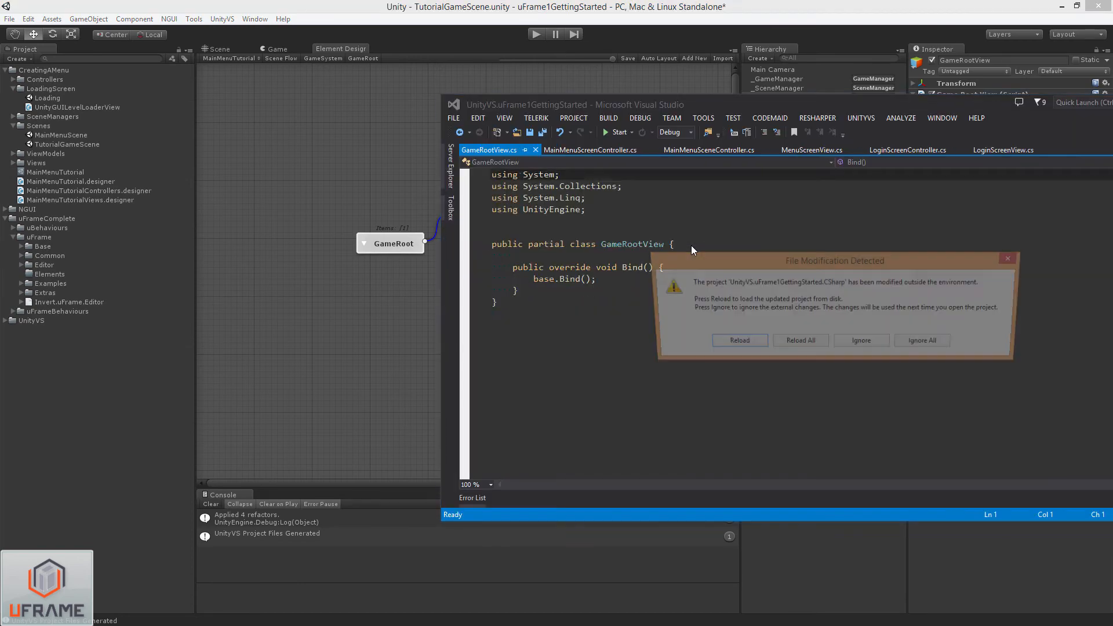
left_click(738, 340)
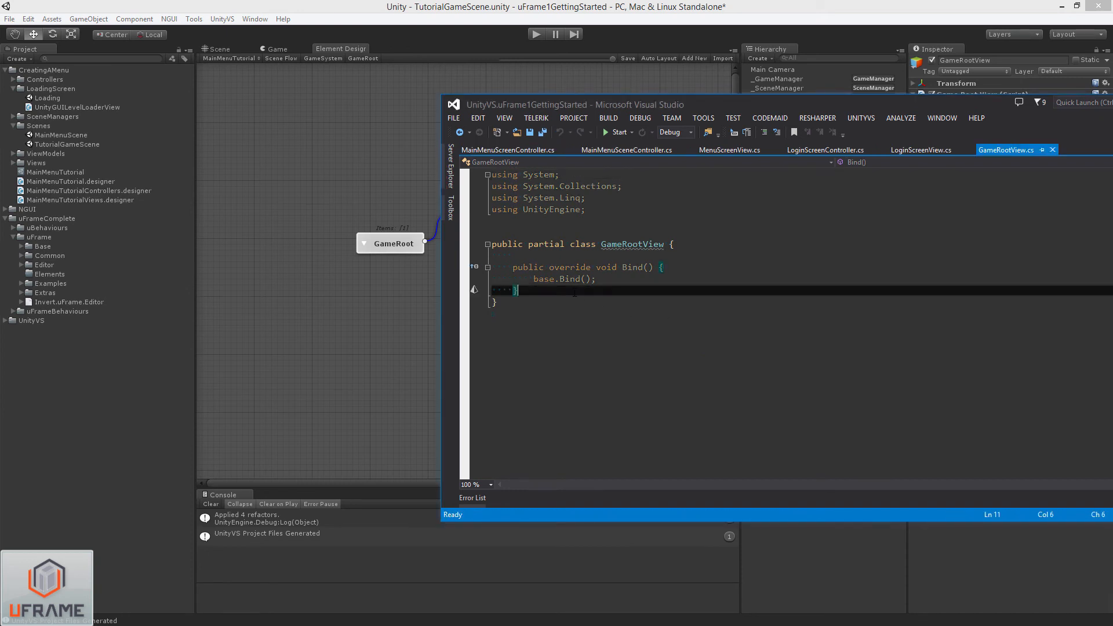
Write an Update method checking Input.GetKeyDown(KeyCode.Return) that executes the menu command.
key("enter")
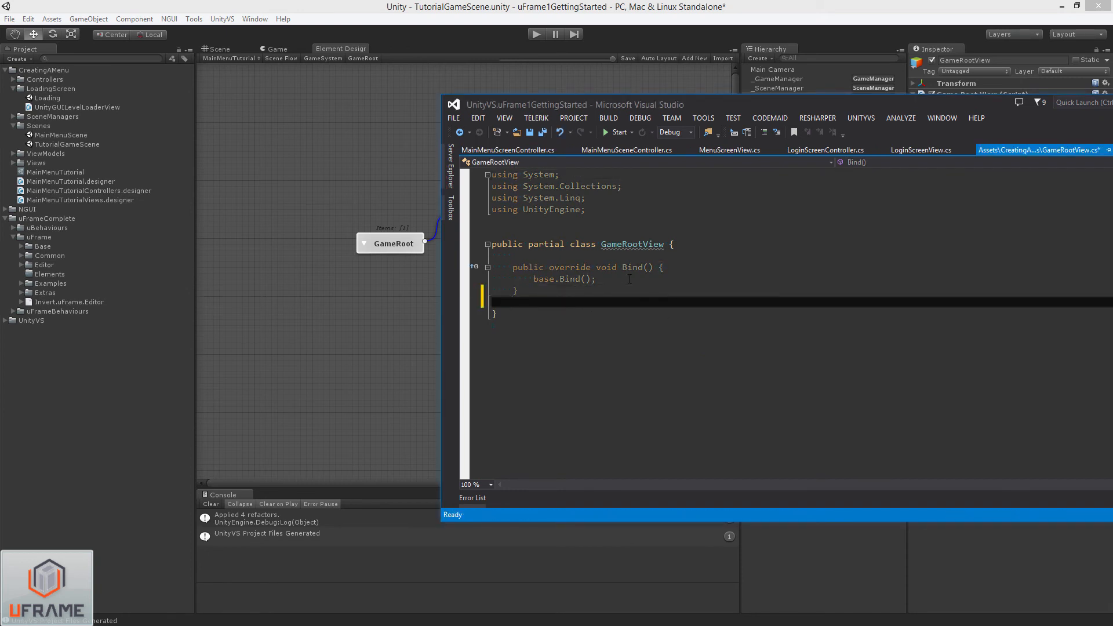
type("public void Upd")
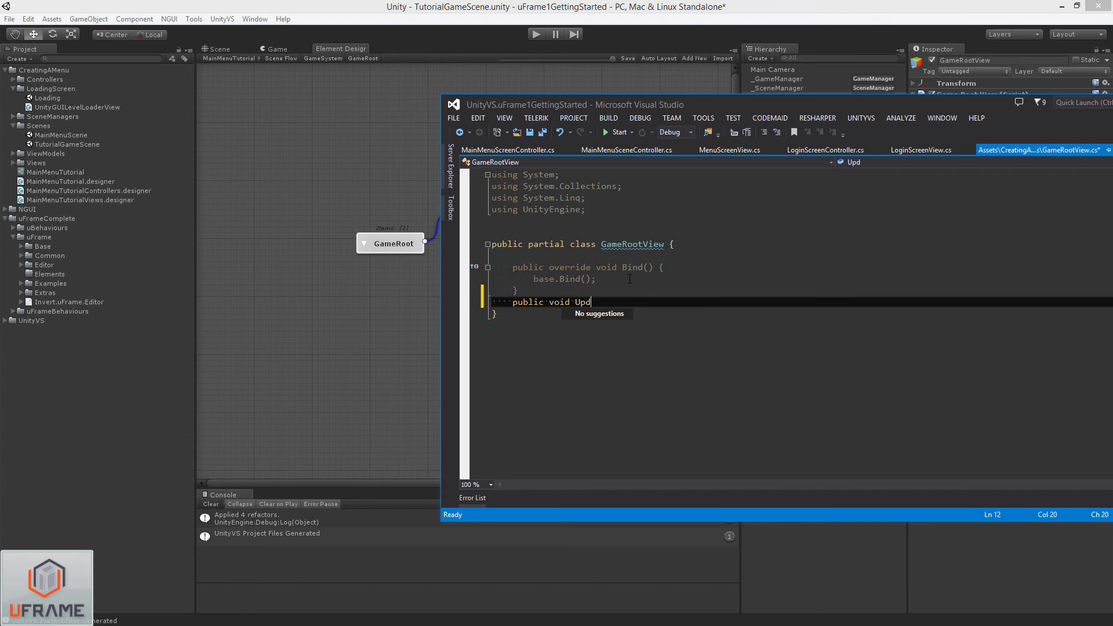
type("ate()")
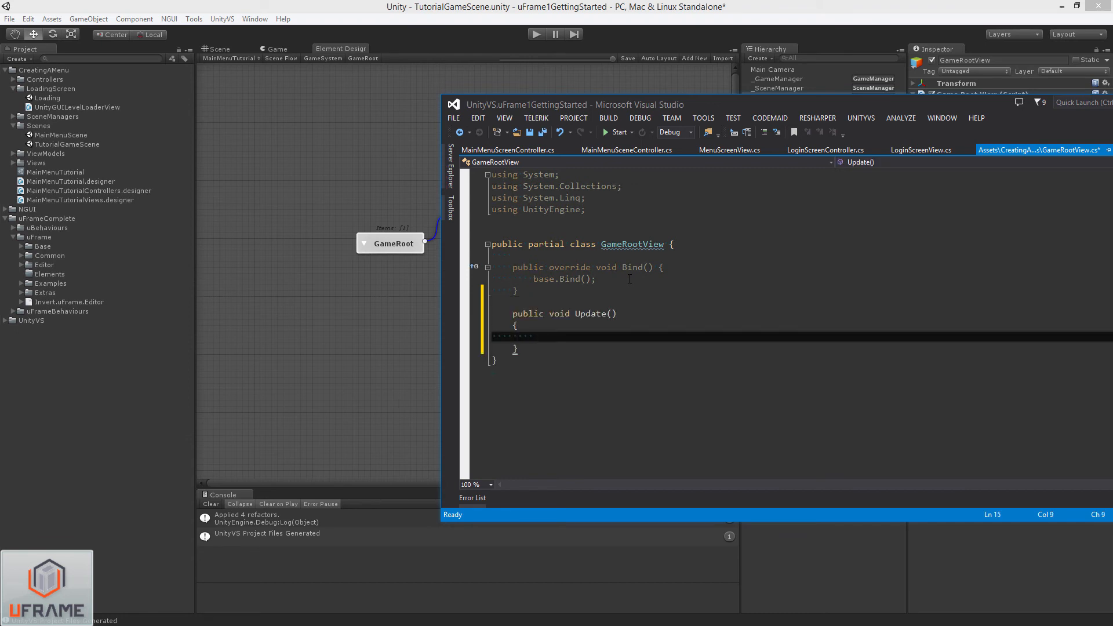
type("if (Input.")
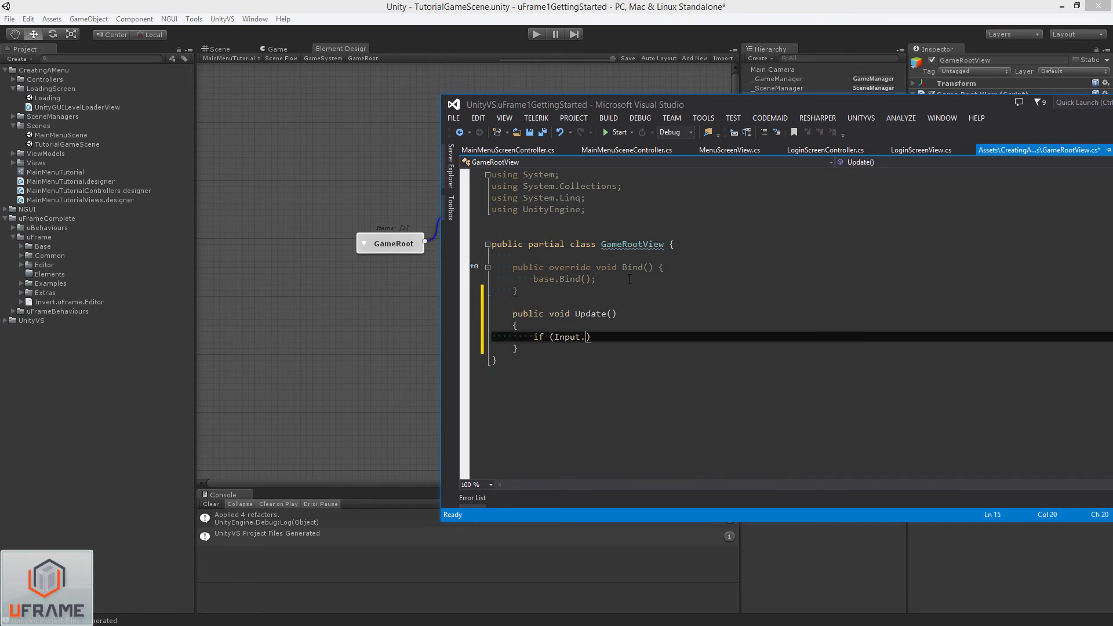
type("GetKeyDown(")
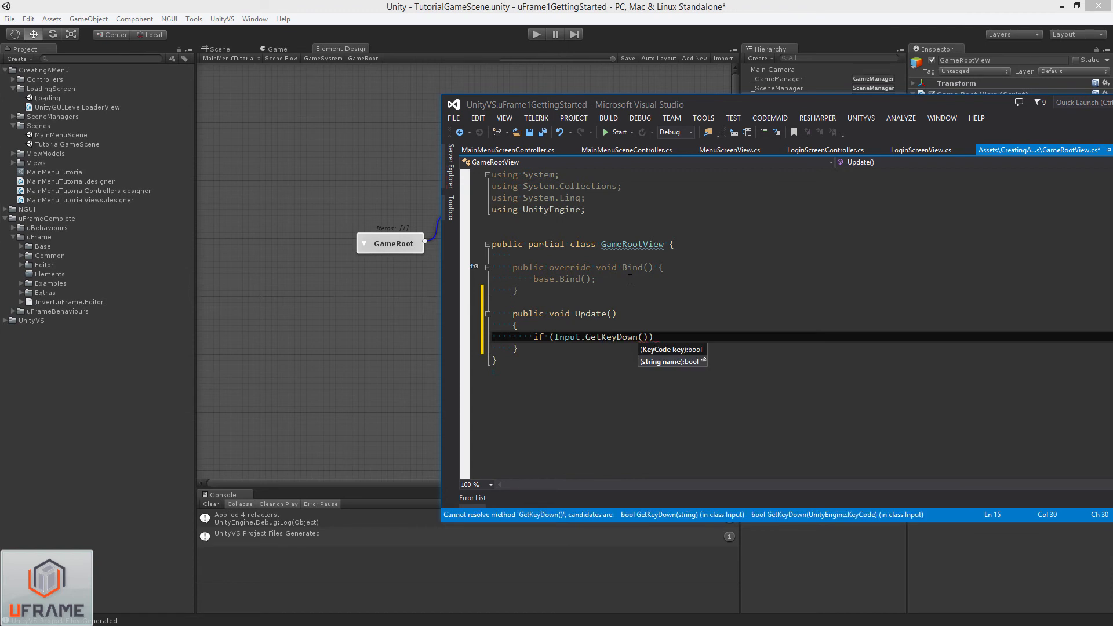
type("KeyCode.Return")
type("{")
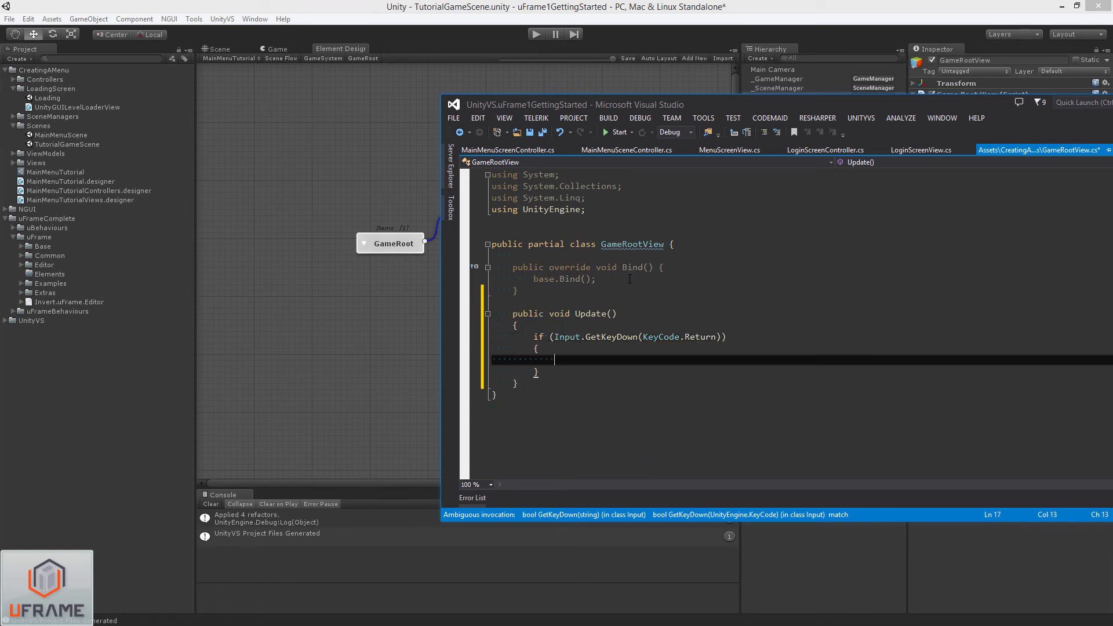
type("Execute")
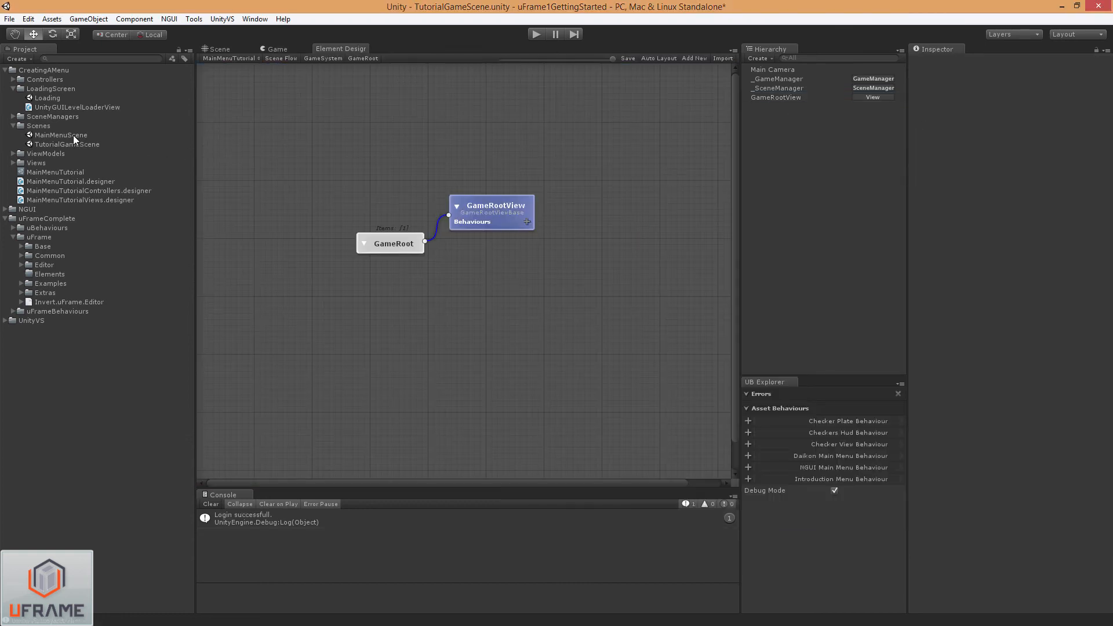
Open MainMenuScene and enable Initialize ViewModel on the Panel's Main Menu Scene View.
double_click(60, 135)
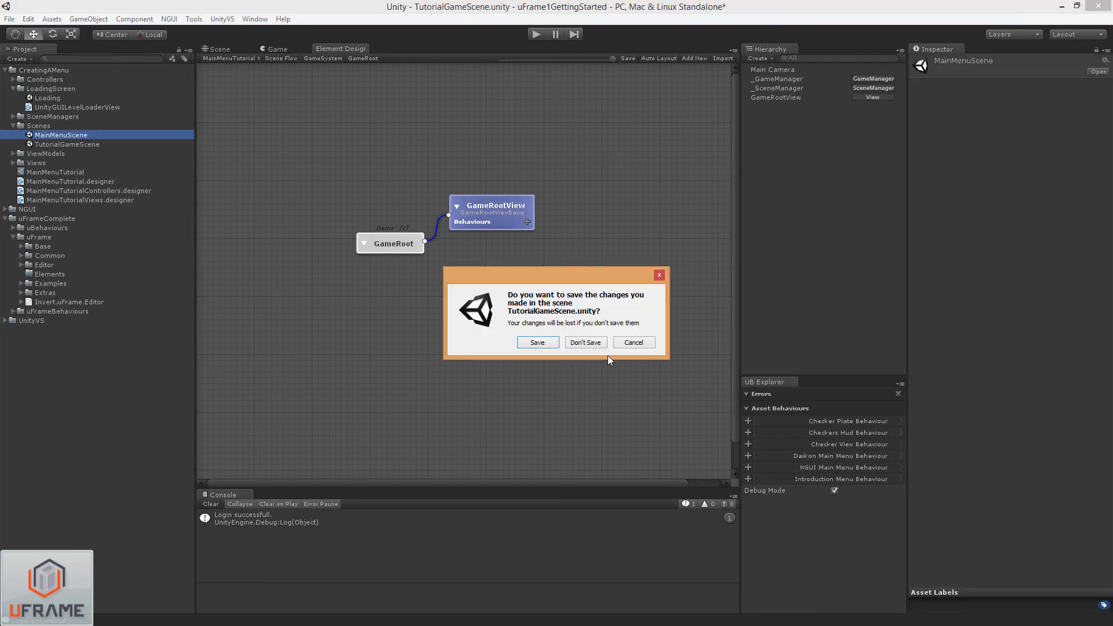
left_click(584, 342)
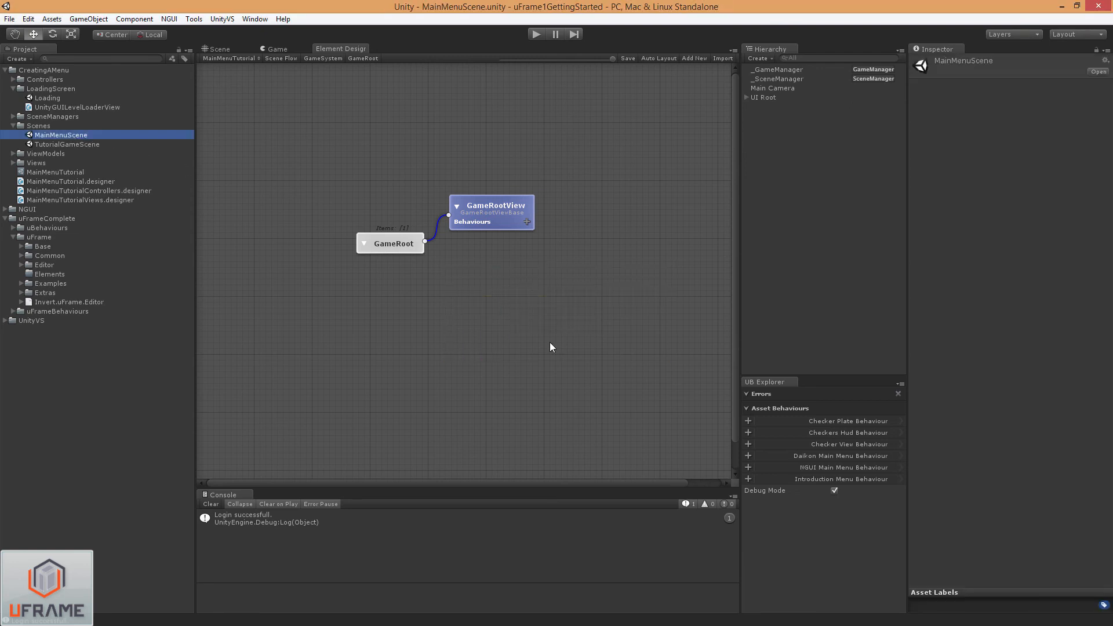
mouse_move(606, 151)
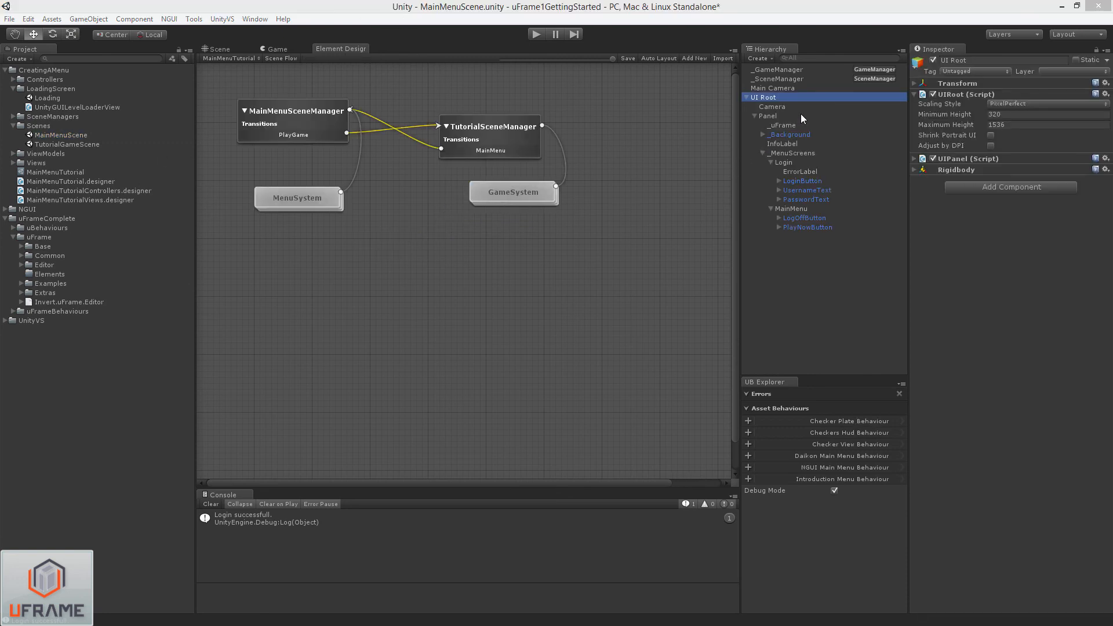
left_click(766, 116)
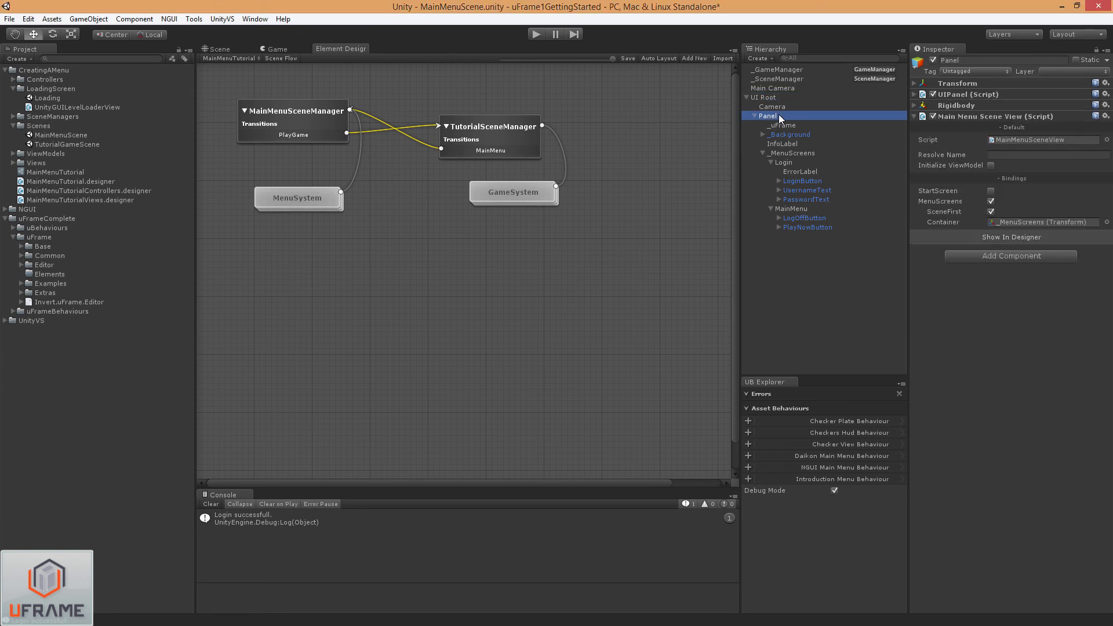
left_click(991, 164)
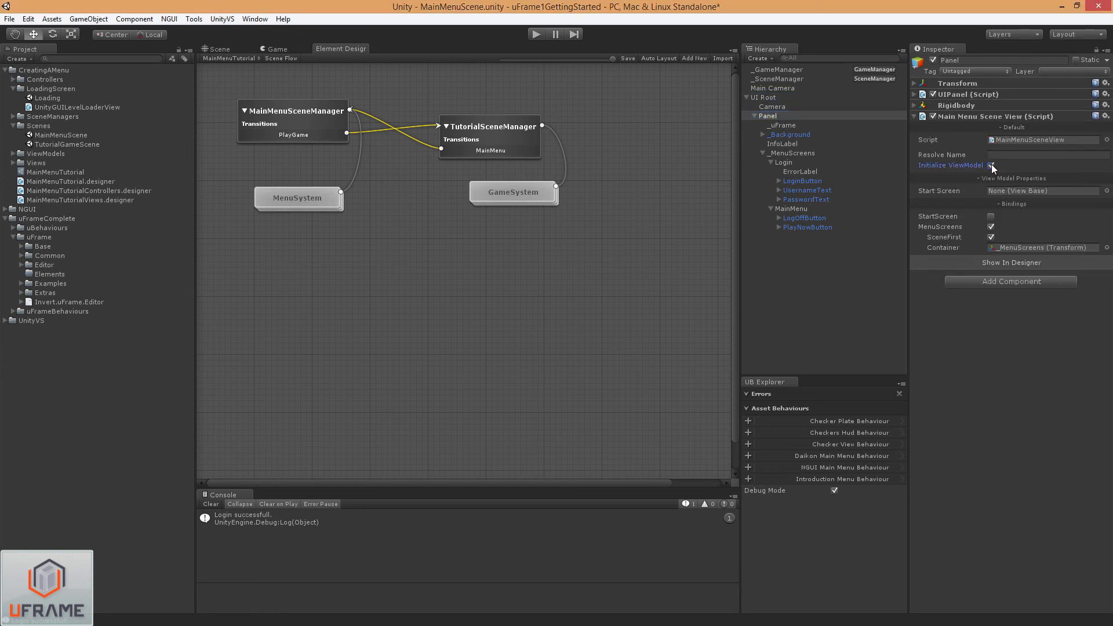
left_click(991, 164)
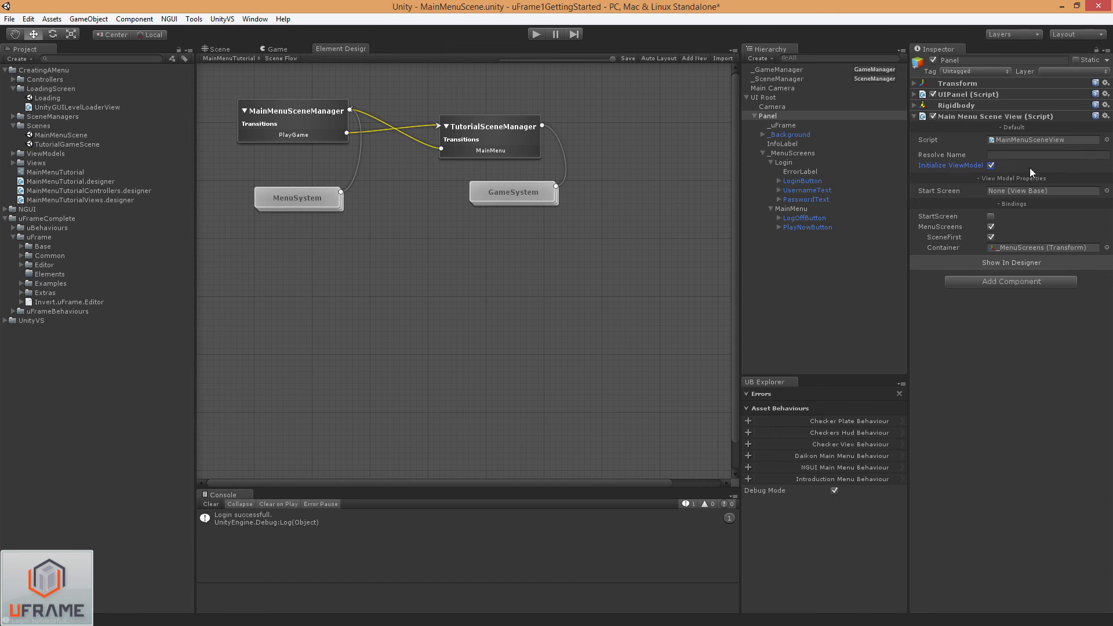
mouse_move(1049, 186)
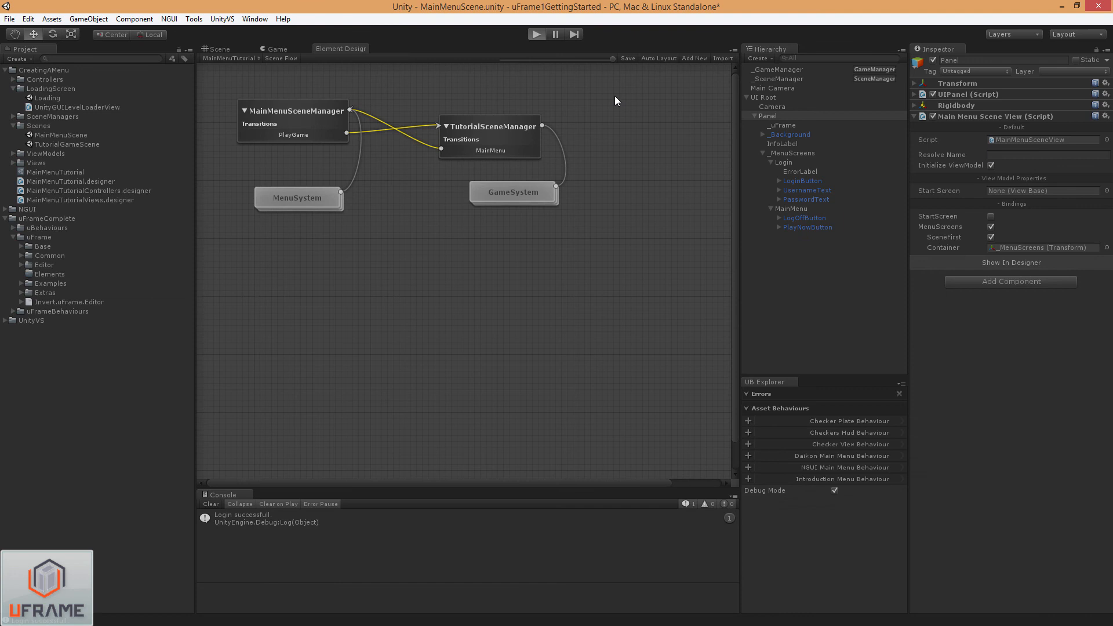
Test-run MainMenuScene, stop after the errors, and set Start Screen to Login (LoginScreenView).
left_click(536, 34)
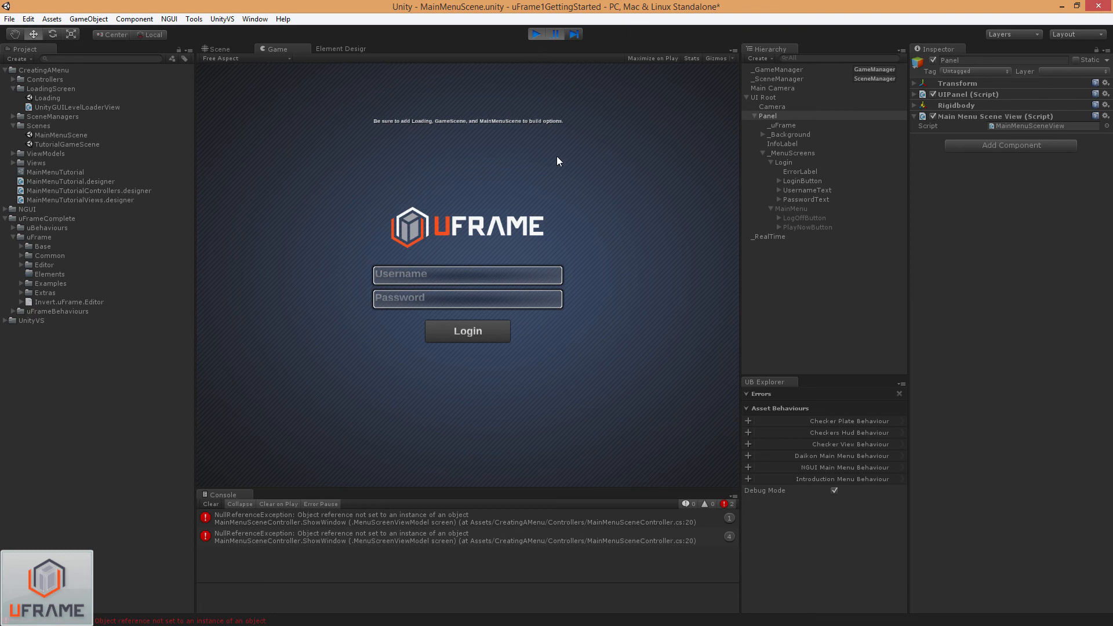
left_click(467, 535)
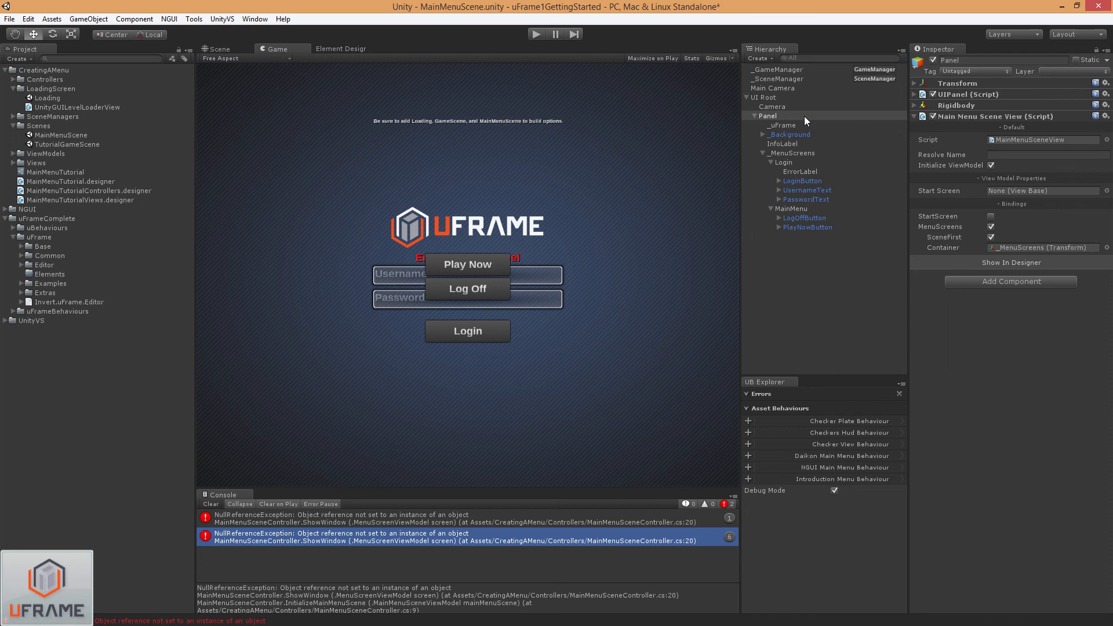
mouse_move(880, 137)
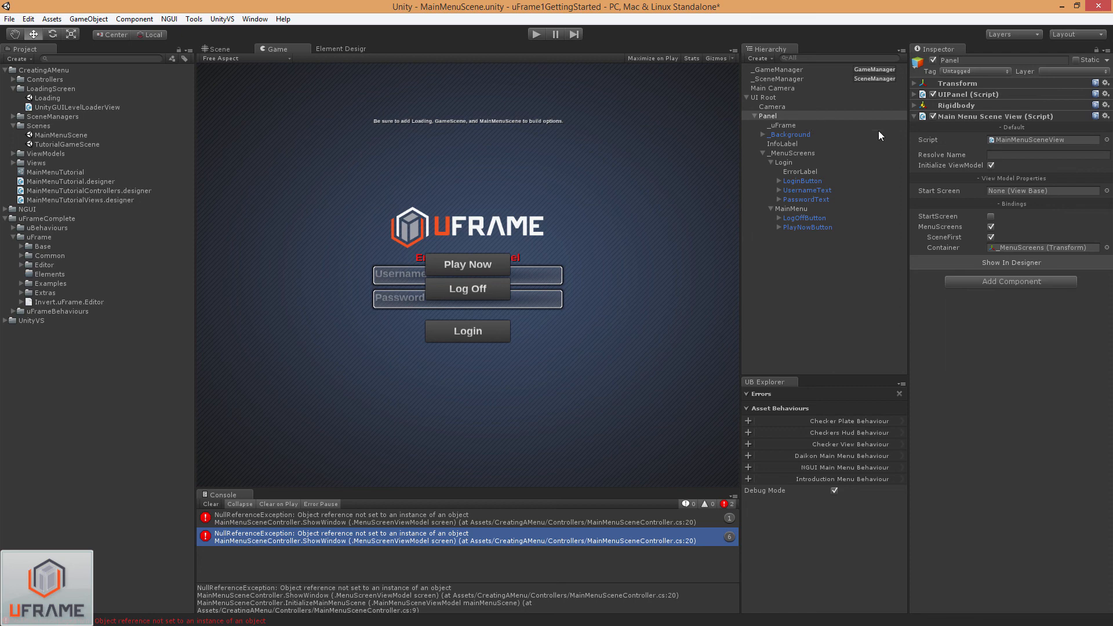
left_click(784, 162)
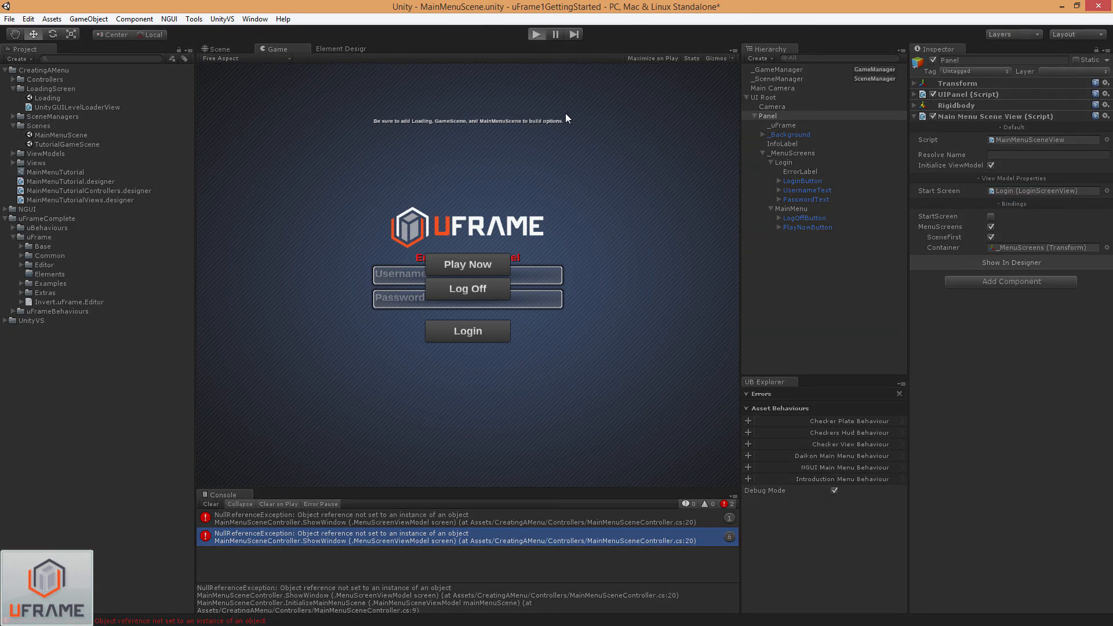
Run the scene again and log in as 'ufra' to reach the Play Now / Log Off menu.
left_click(537, 33)
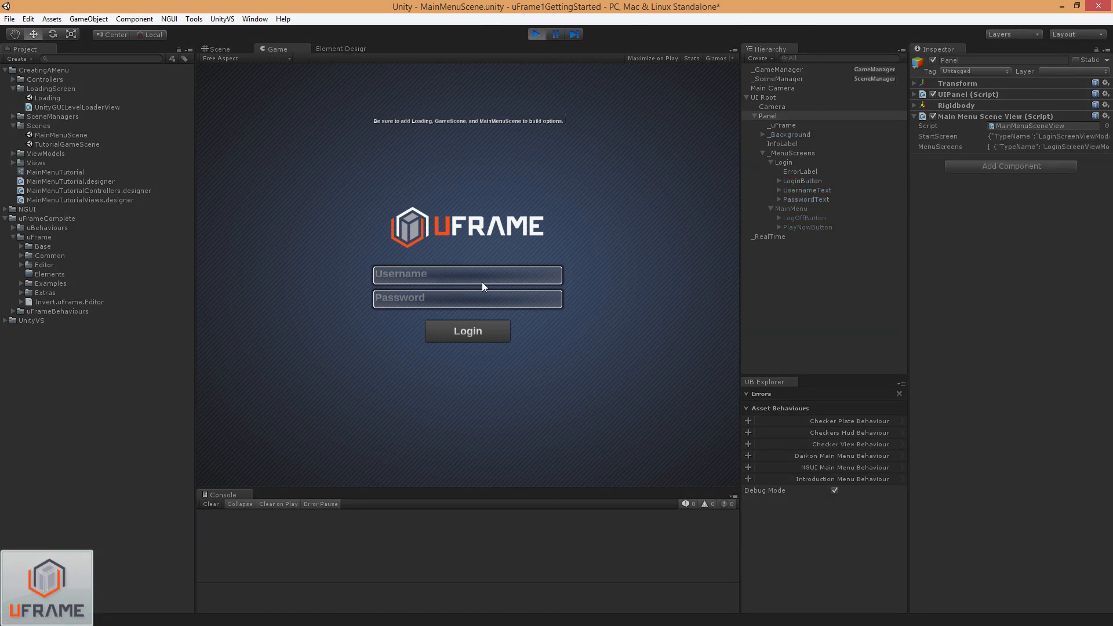
type("uframe")
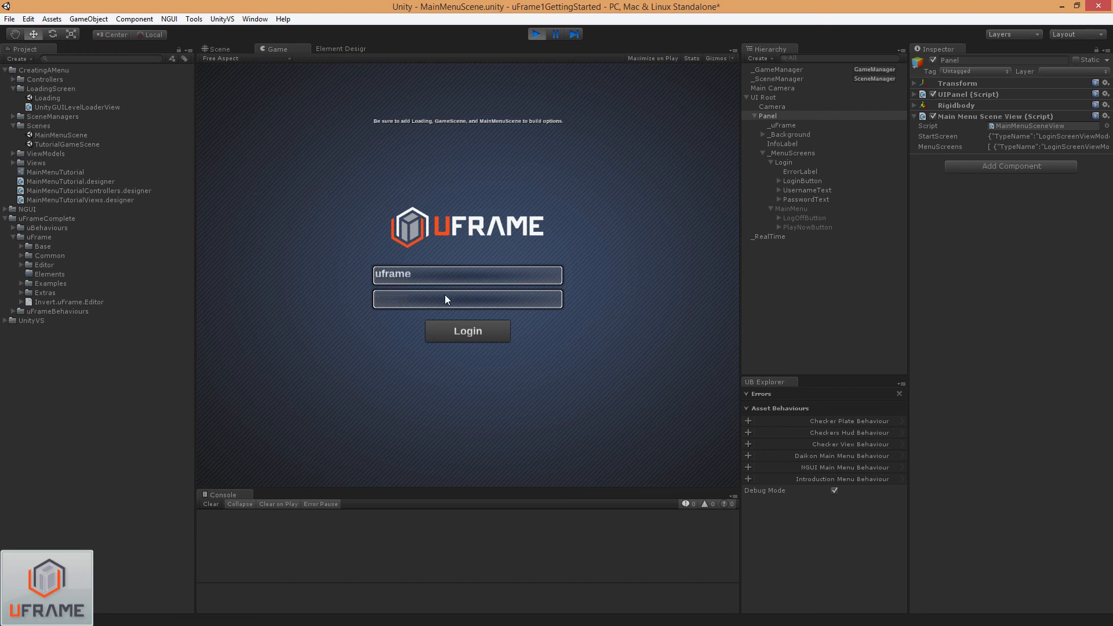
left_click(468, 330)
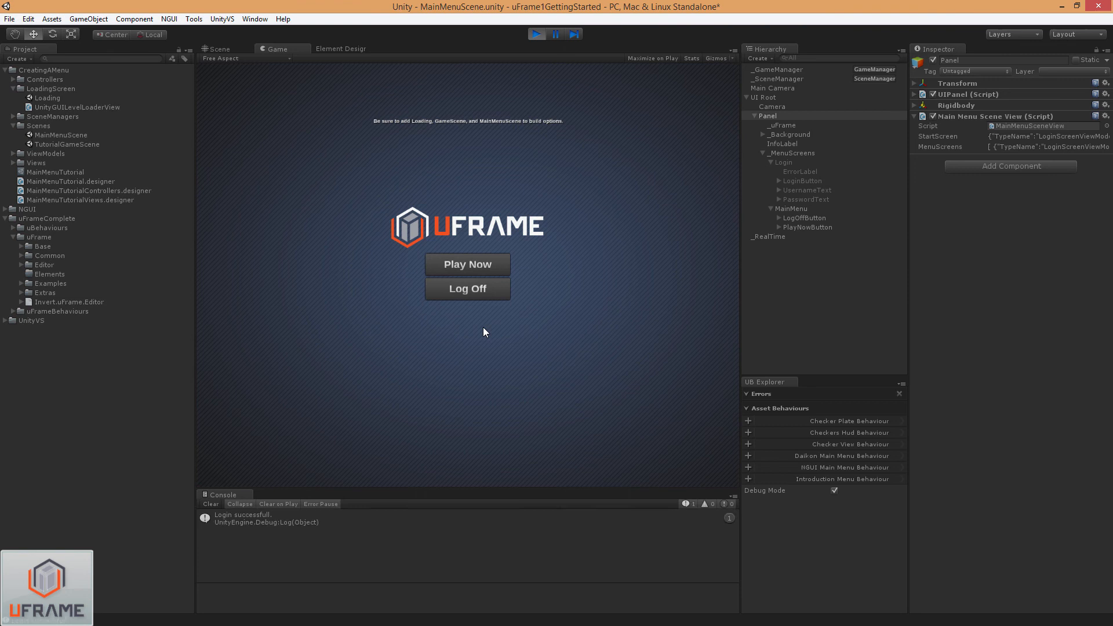